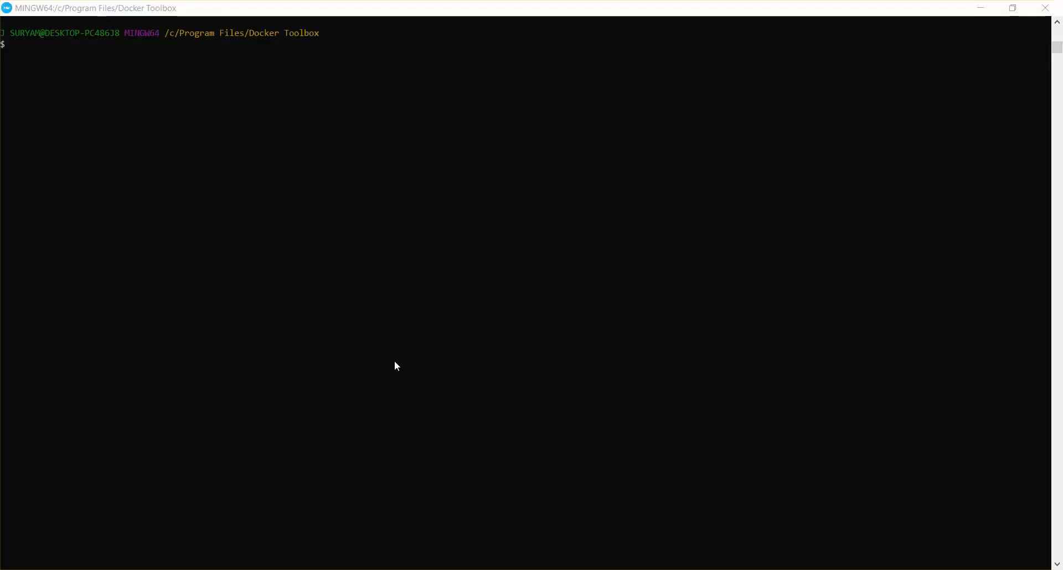
{"action": "mouse_move", "coordinate": [361, 329]}
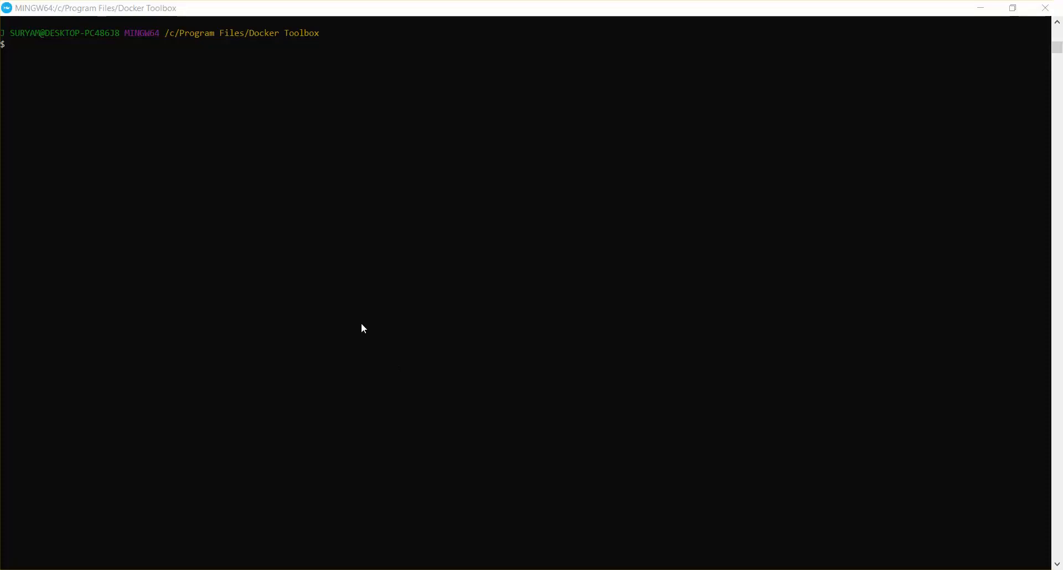
List the local Docker images, showing both tomcat images.
{"action": "type", "text": "docker images"}
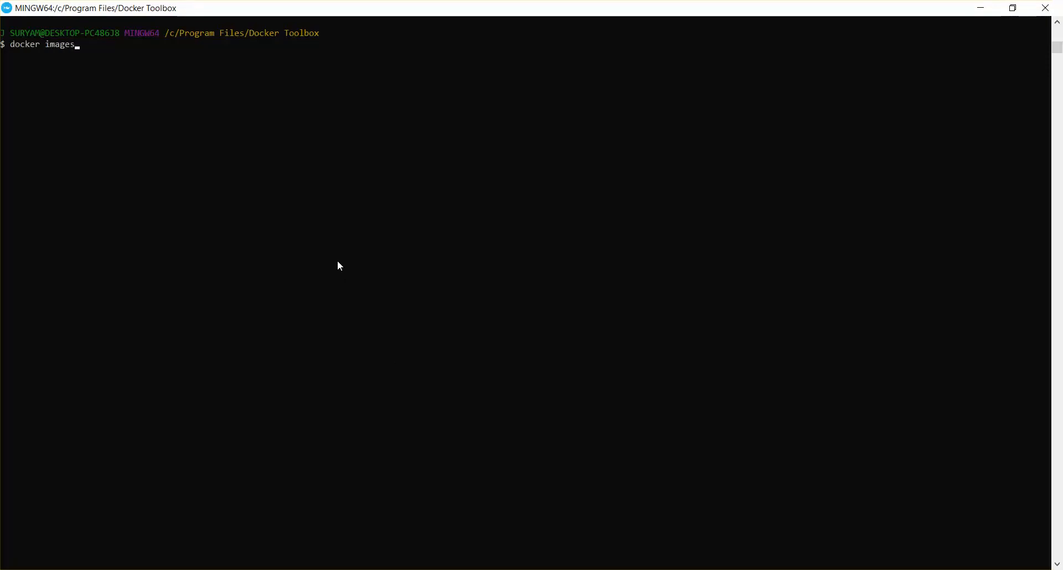
{"action": "key", "text": "Return"}
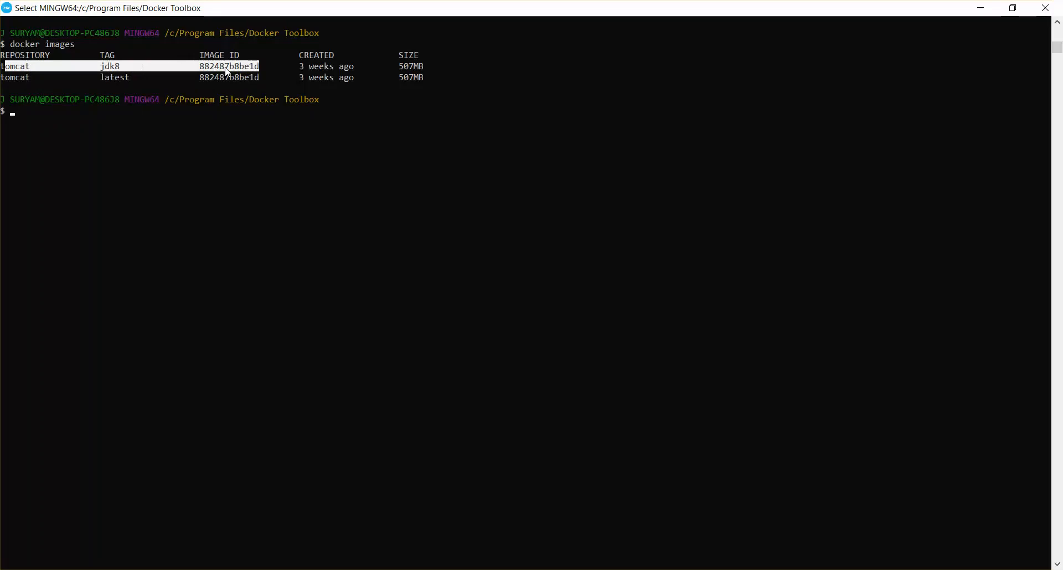
{"action": "mouse_move", "coordinate": [48, 115]}
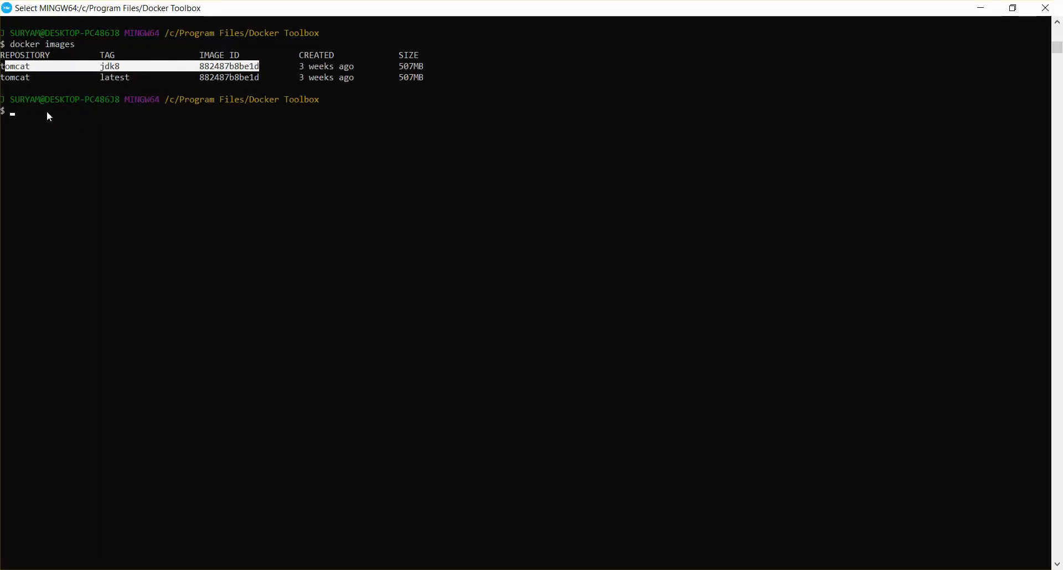
{"action": "mouse_move", "coordinate": [221, 66]}
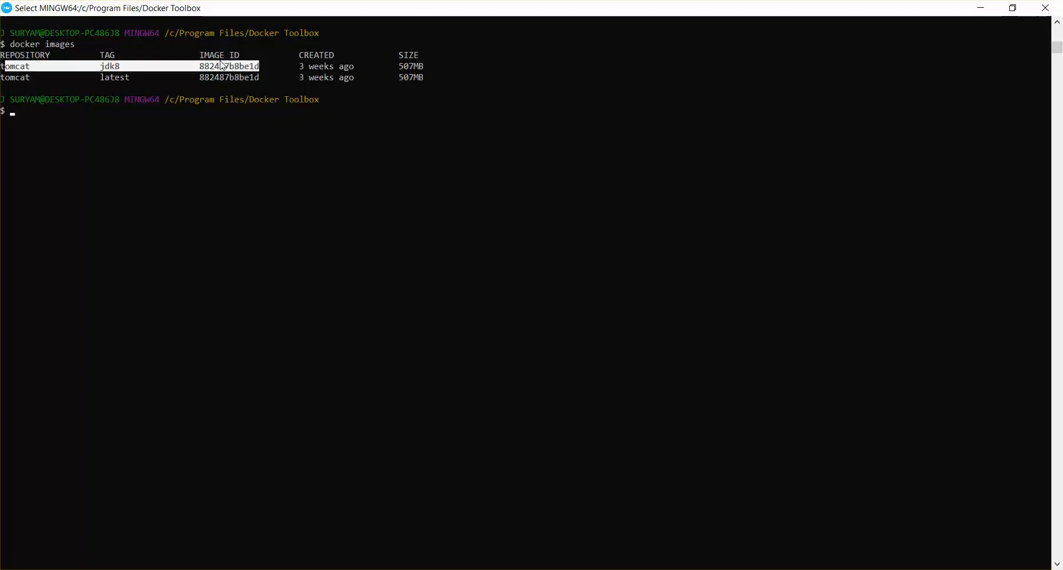
List the running containers, showing the Tomcat container mapped 9292 to 8080.
{"action": "type", "text": "docker"}
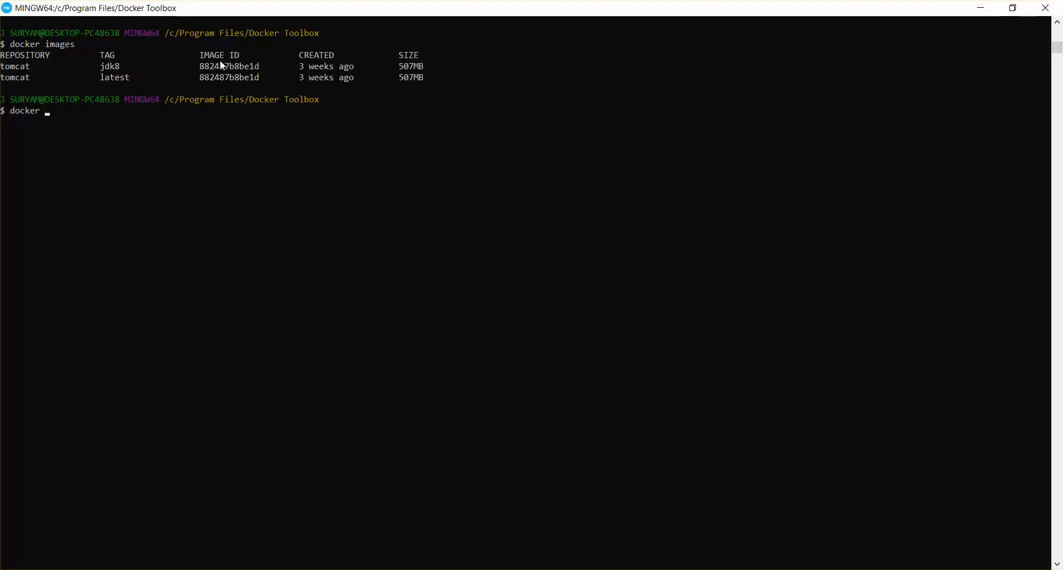
{"action": "type", "text": "comta"}
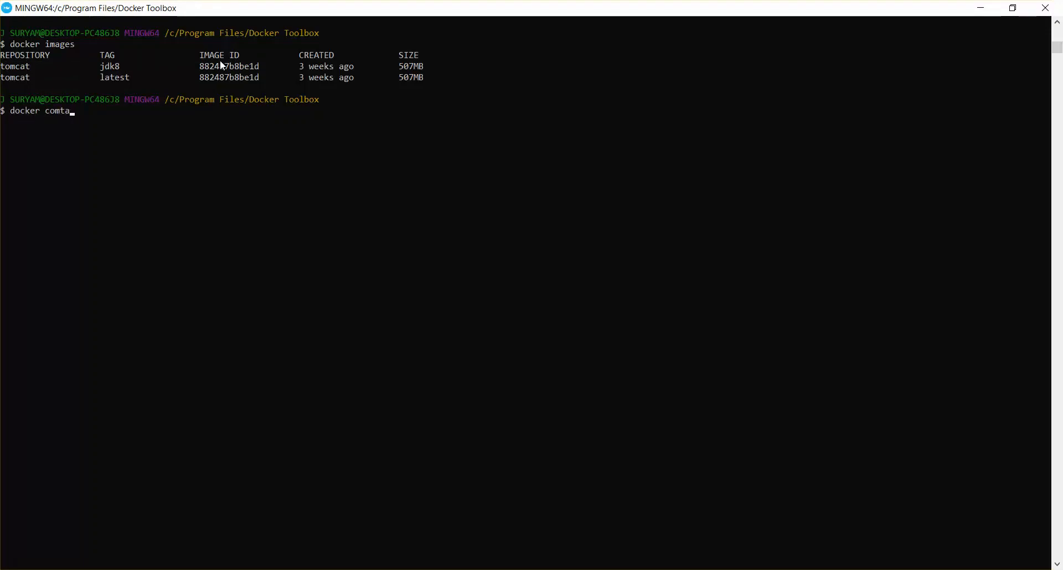
{"action": "type", "text": "container"}
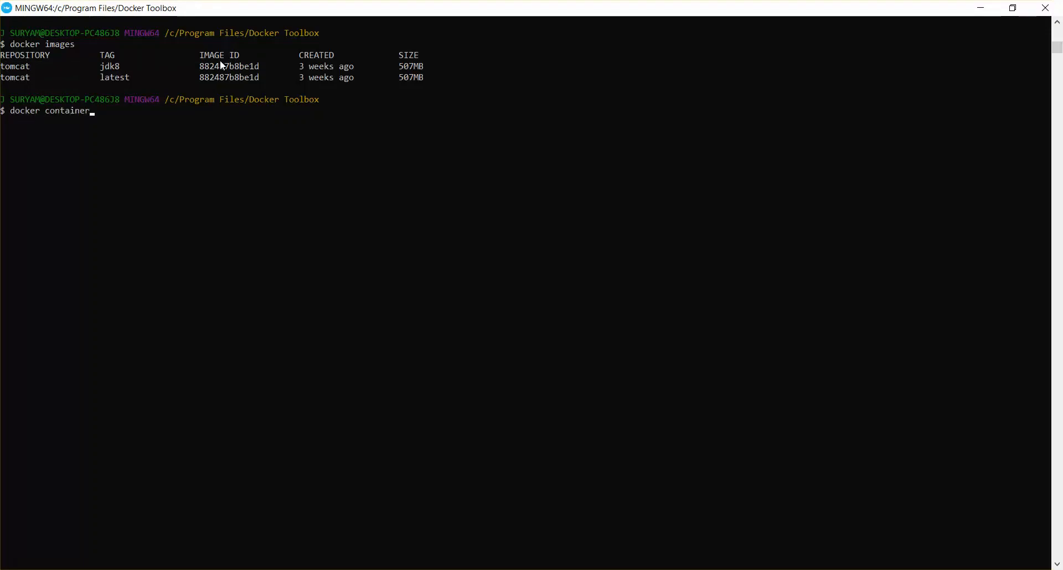
{"action": "key", "text": "Return"}
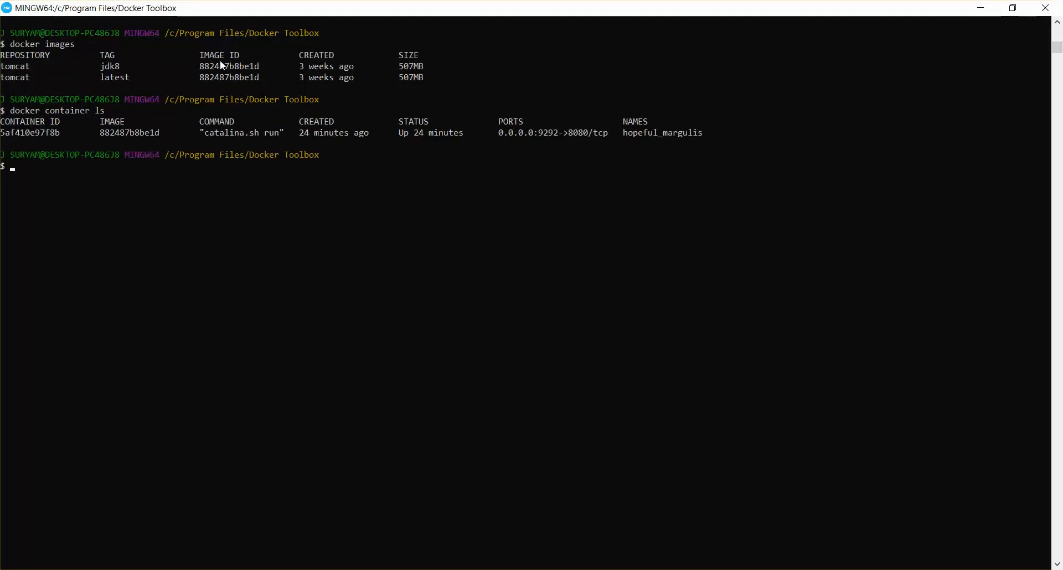
{"action": "mouse_move", "coordinate": [55, 321]}
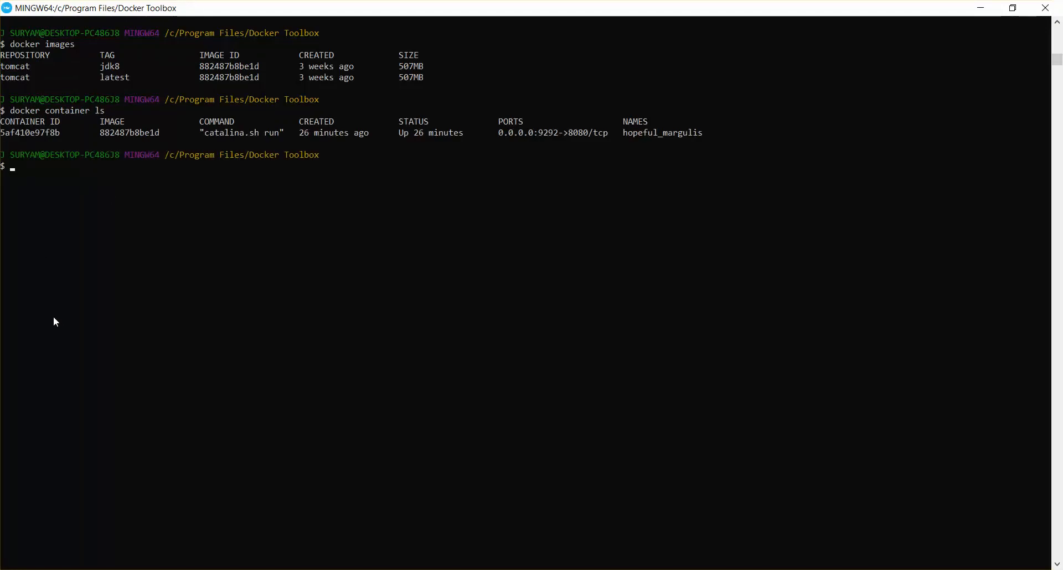
{"action": "mouse_move", "coordinate": [41, 251]}
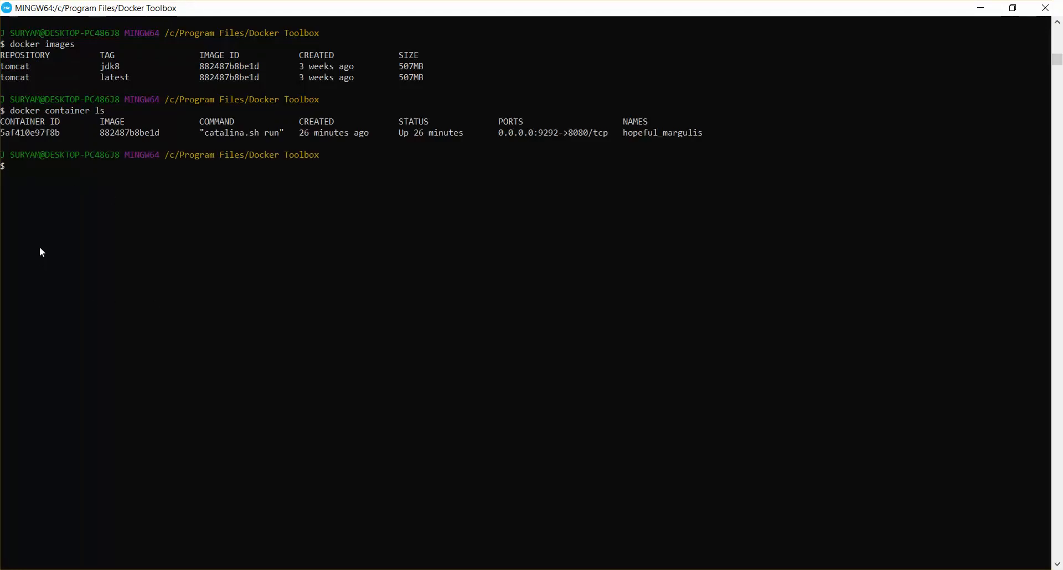
{"action": "mouse_move", "coordinate": [38, 141]}
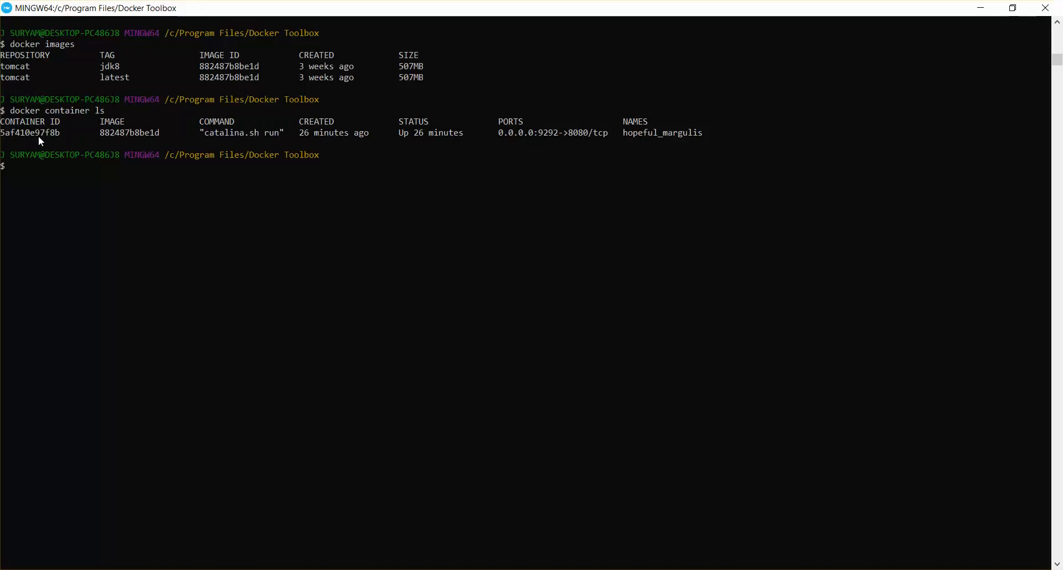
{"action": "mouse_move", "coordinate": [64, 140]}
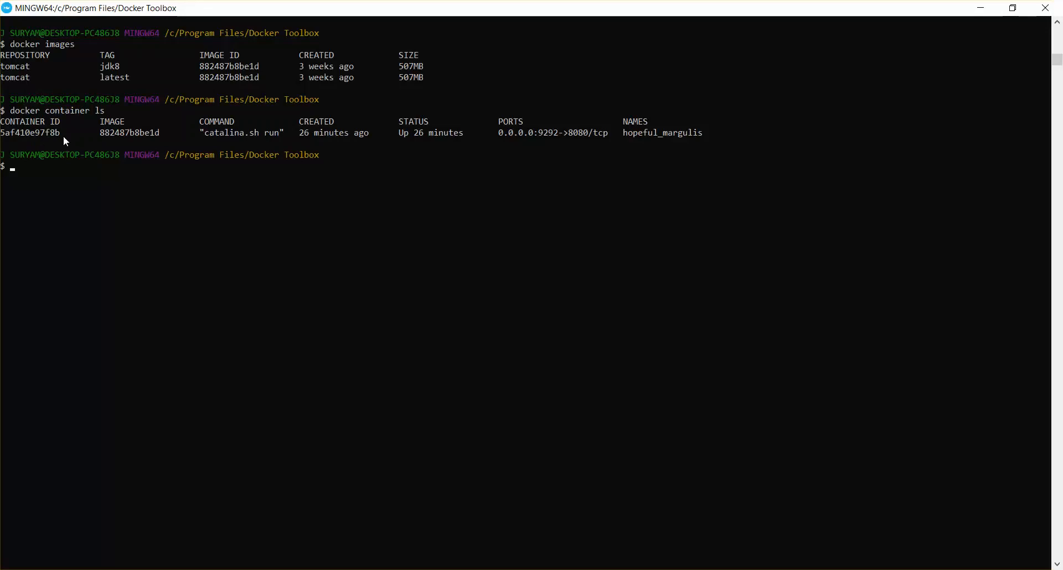
Compose the 'docker container exec -it' command for an interactive session.
{"action": "type", "text": "dokc"}
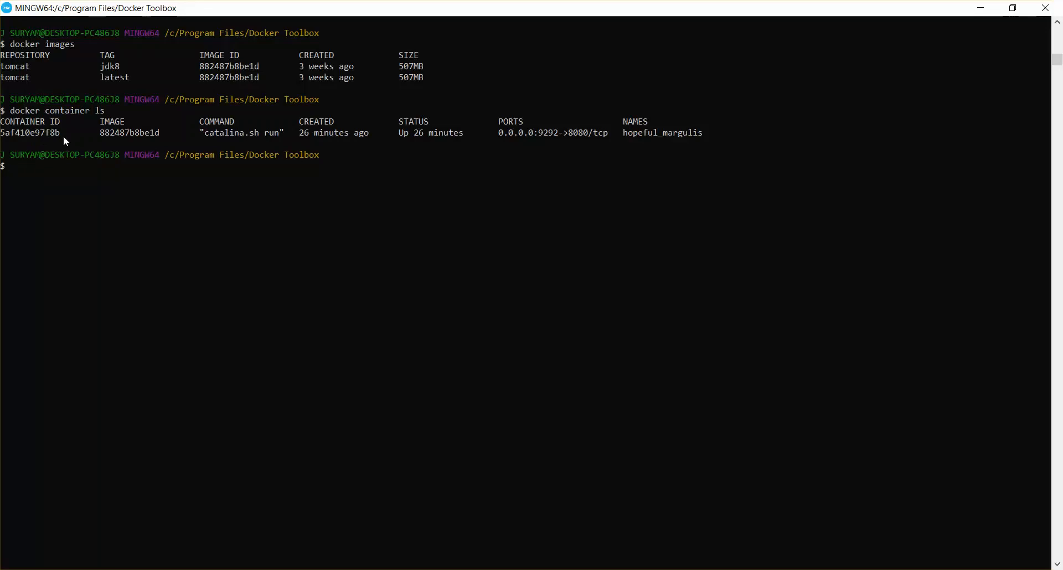
{"action": "type", "text": "dok"}
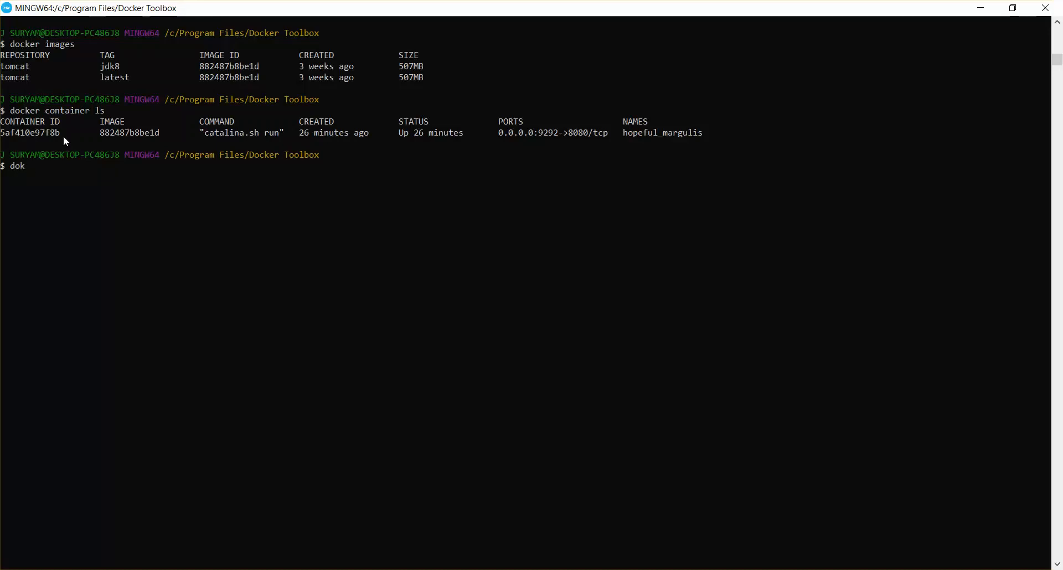
{"action": "type", "text": "cker"}
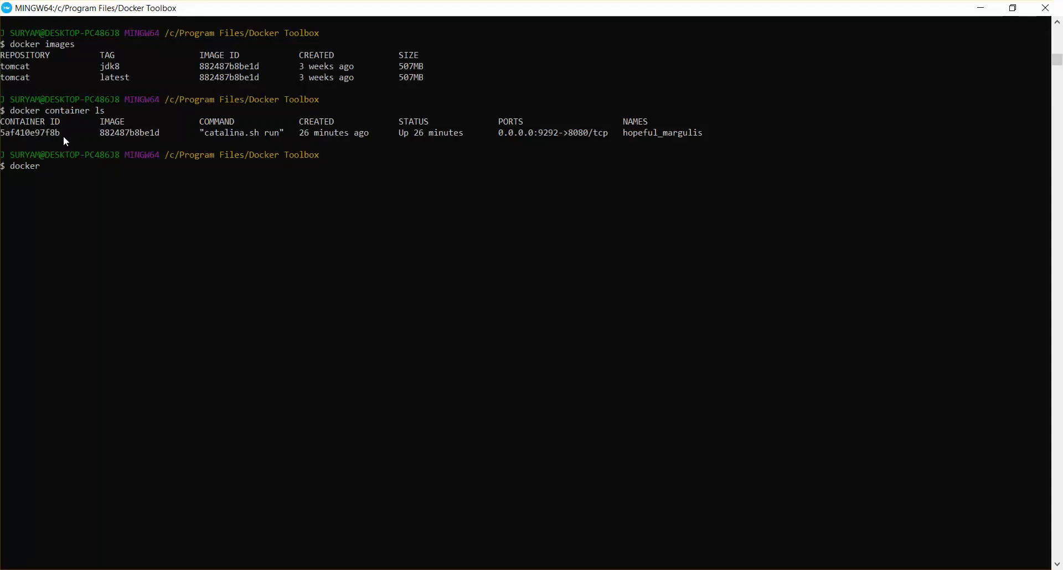
{"action": "type", "text": "conta"}
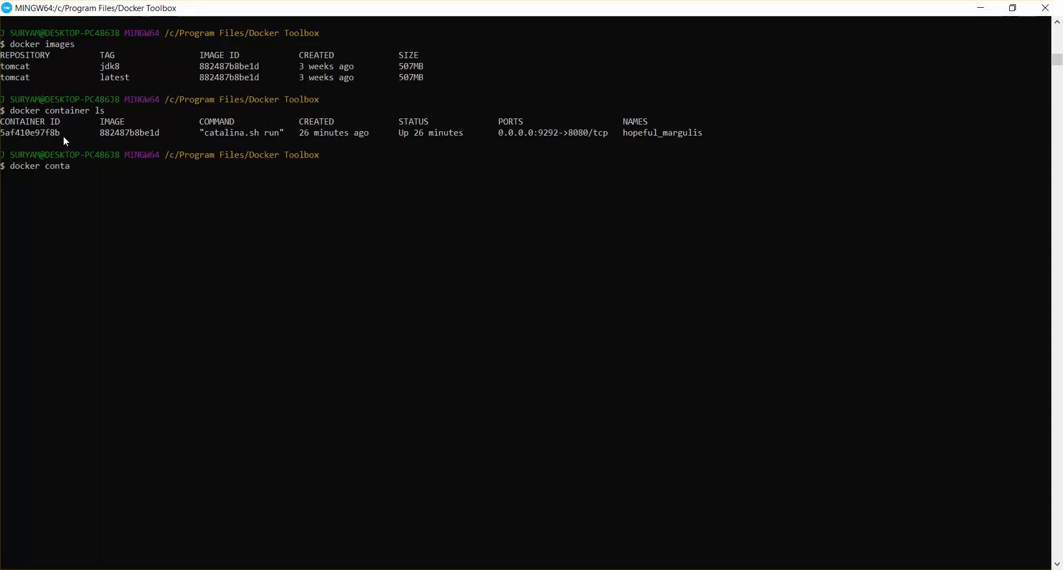
{"action": "type", "text": "iner"}
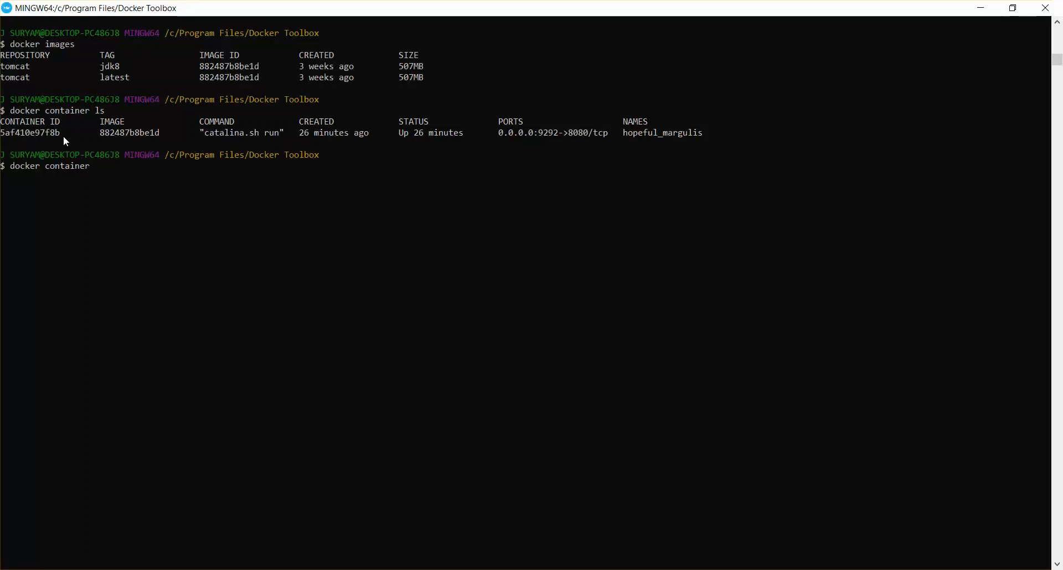
{"action": "type", "text": "ex"}
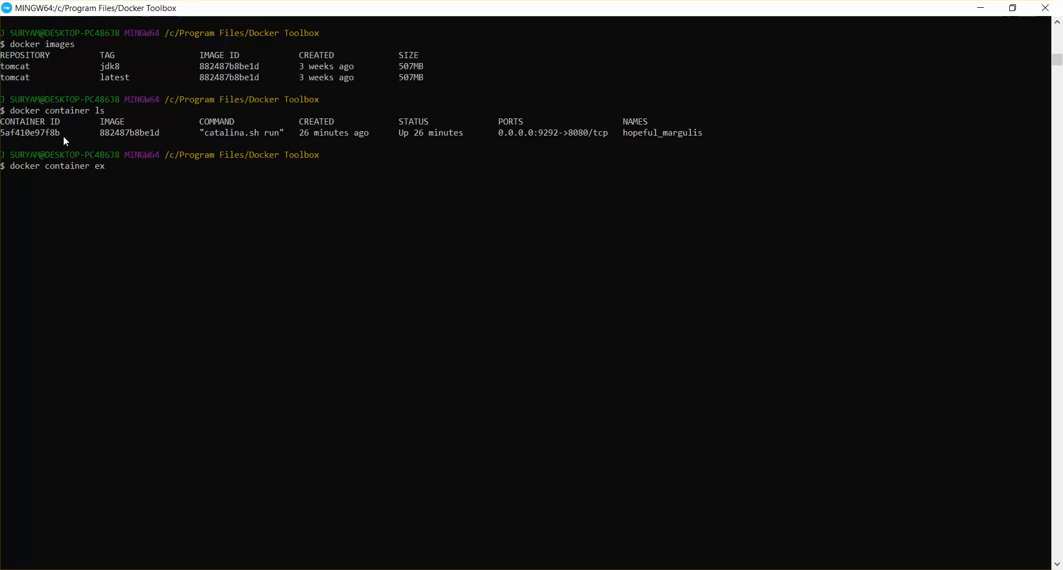
{"action": "type", "text": "ec"}
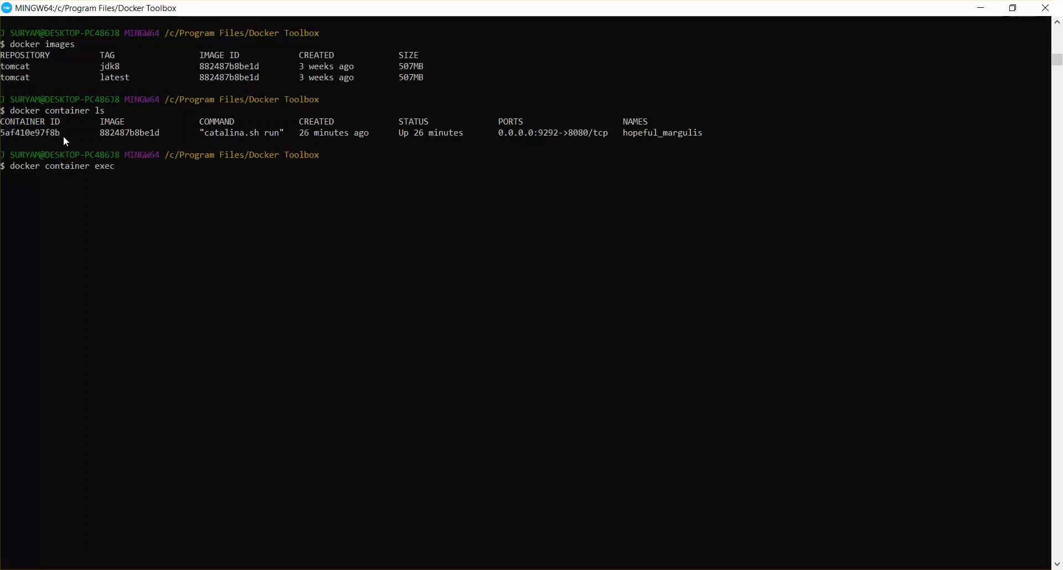
{"action": "type", "text": "-it"}
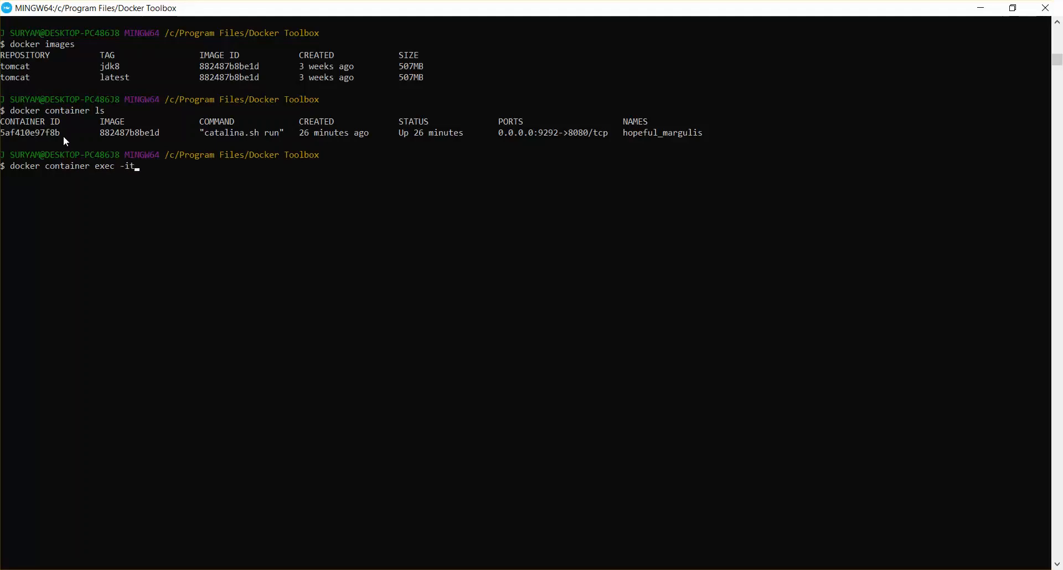
{"action": "mouse_move", "coordinate": [2, 134]}
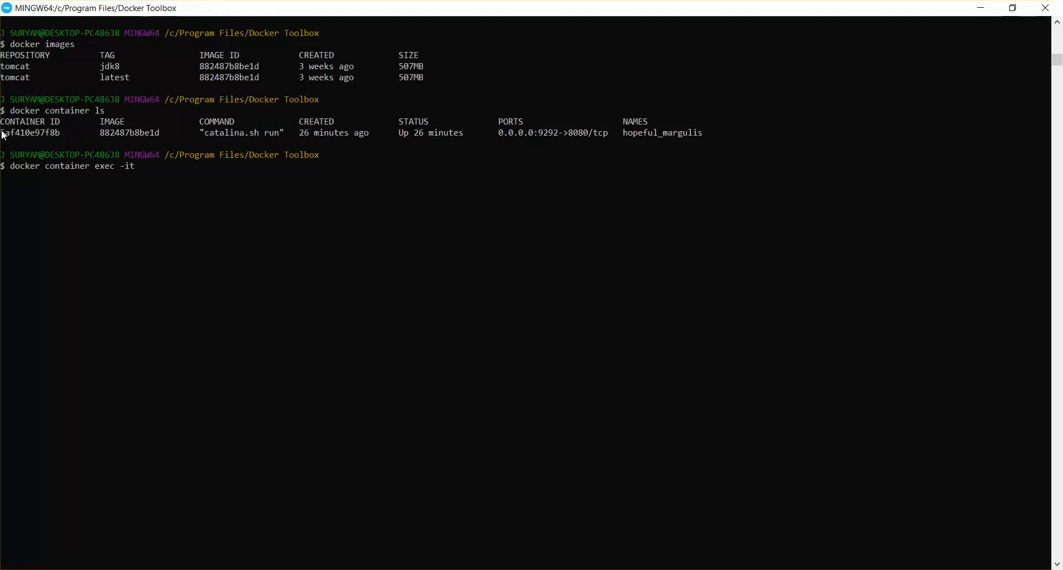
Enter container ID 5af410e97f8b with bash to get a shell at /usr/local/tomcat, then start an ls.
{"action": "left_click", "coordinate": [7, 132]}
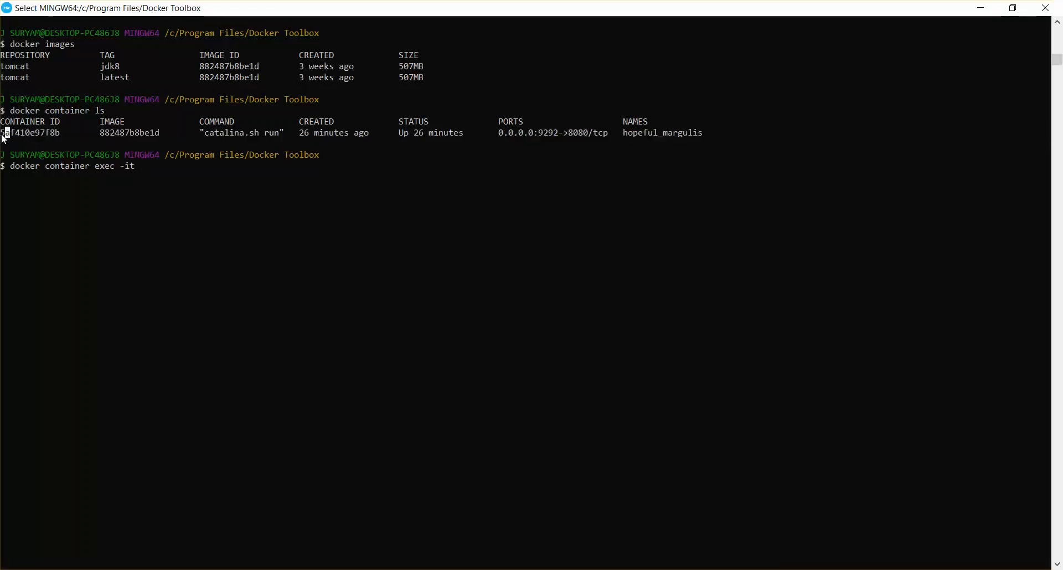
{"action": "double_click", "coordinate": [30, 131]}
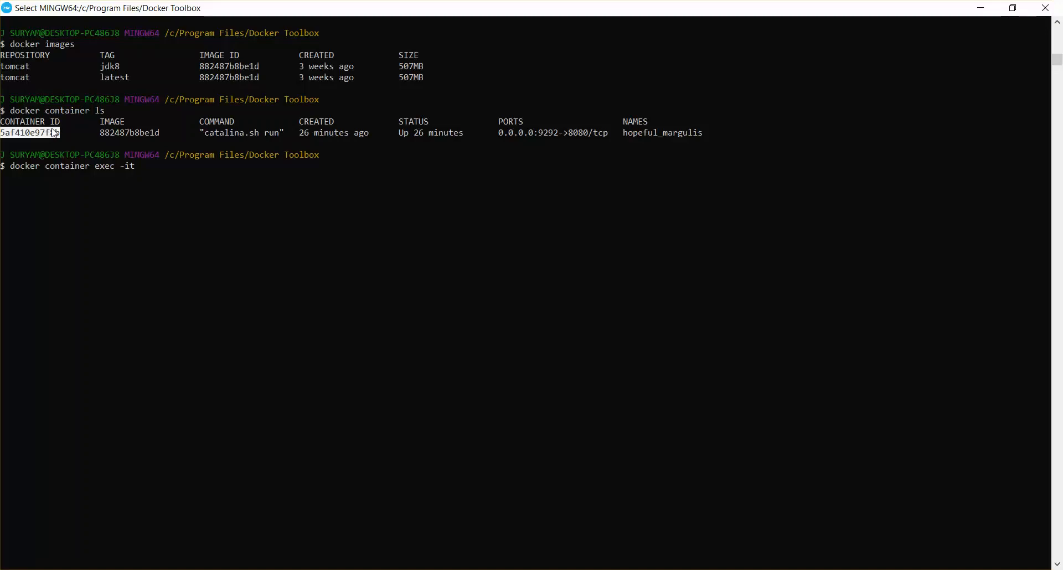
{"action": "type", "text": "5af410e97f8b"}
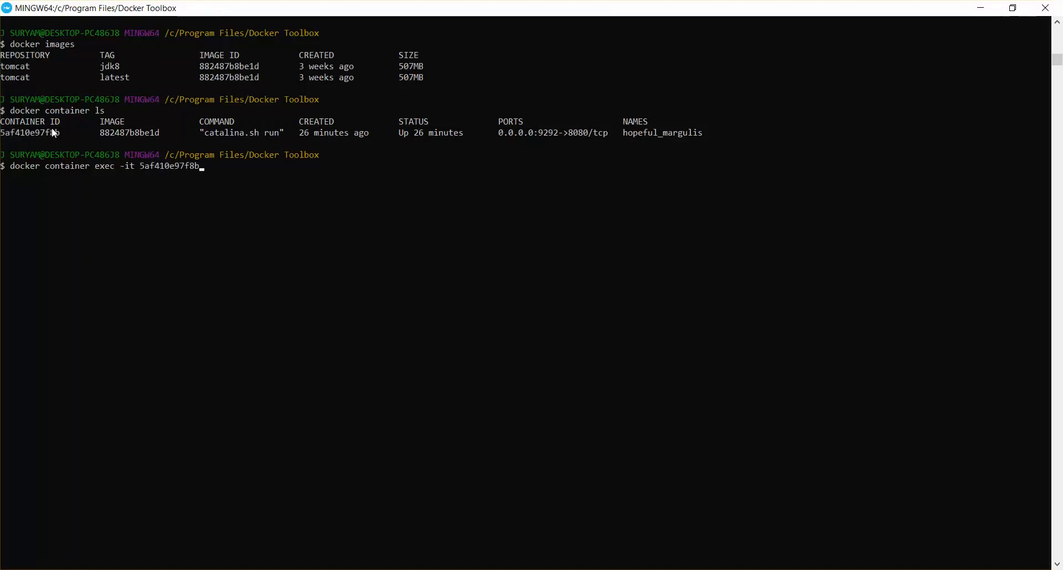
{"action": "type", "text": "bash"}
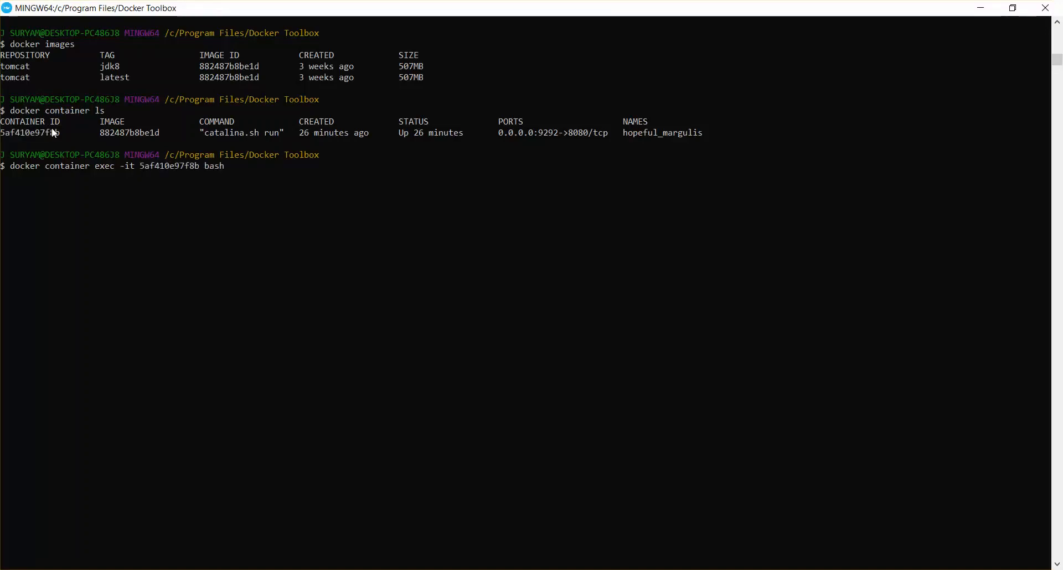
{"action": "type", "text": "ls"}
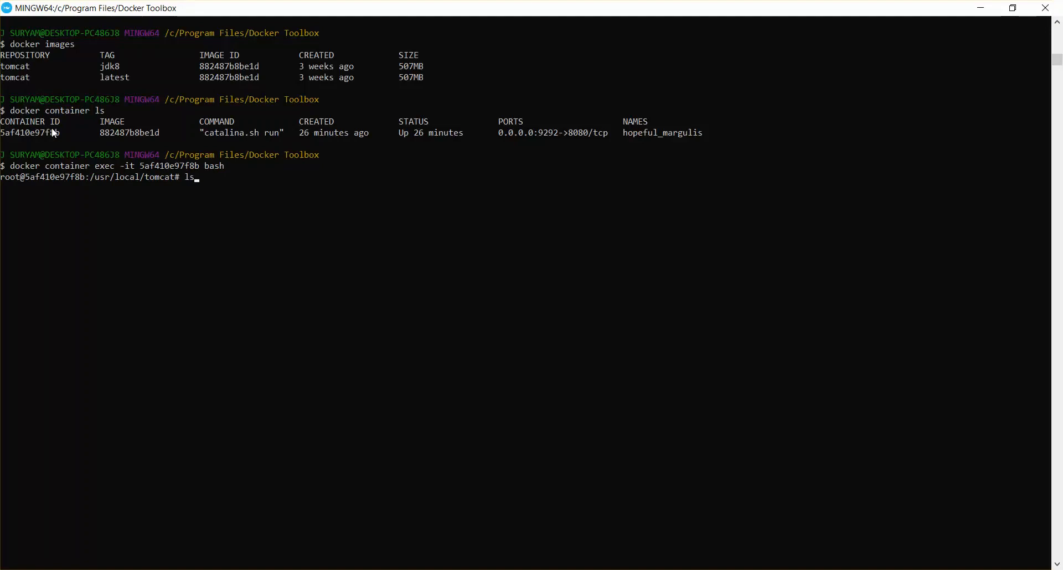
List the Tomcat folder, move into webapps and highlight sample.war in its listing.
{"action": "key", "text": "Return"}
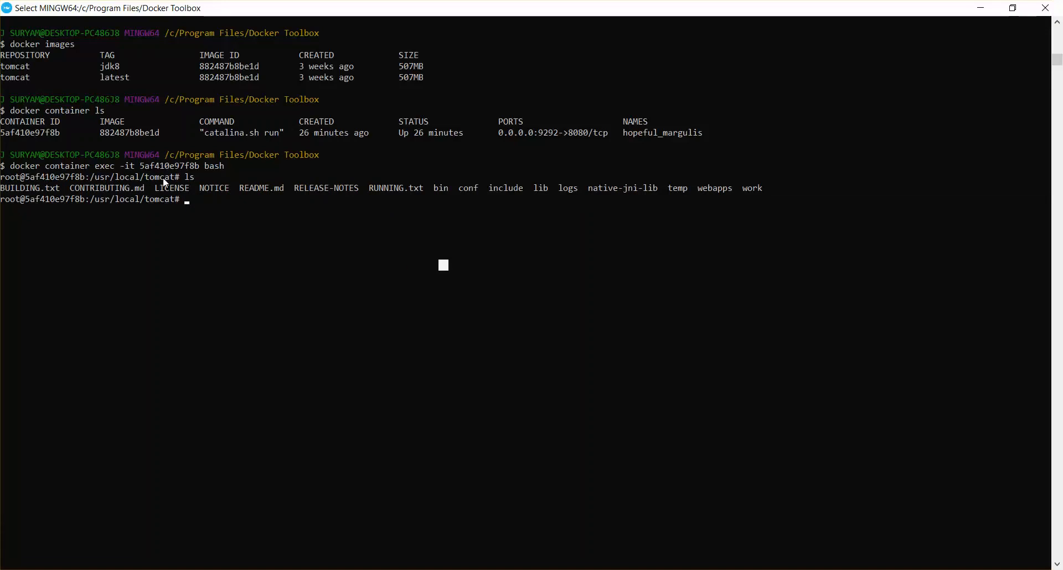
{"action": "mouse_move", "coordinate": [702, 194]}
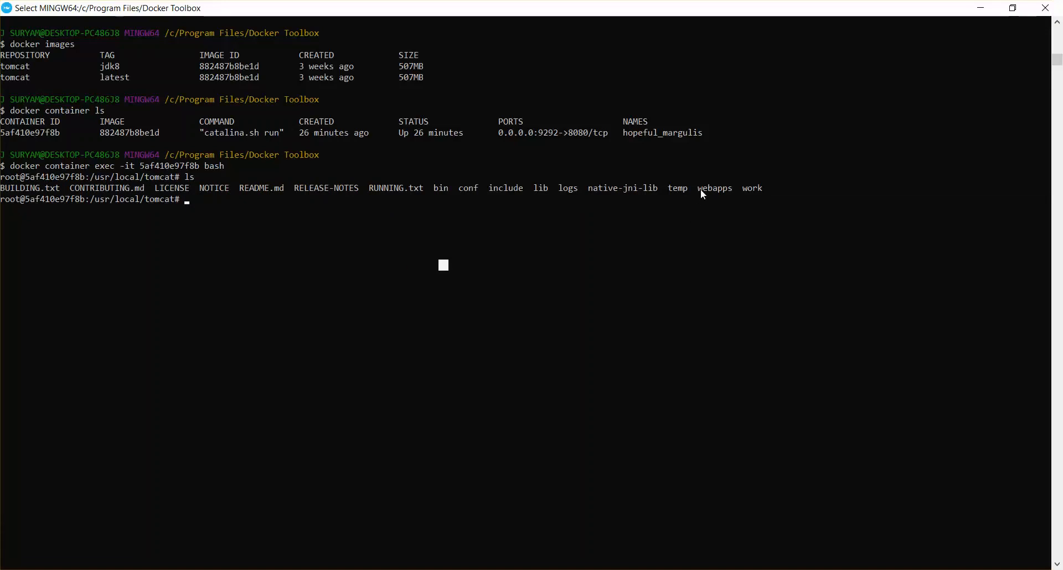
{"action": "double_click", "coordinate": [714, 188]}
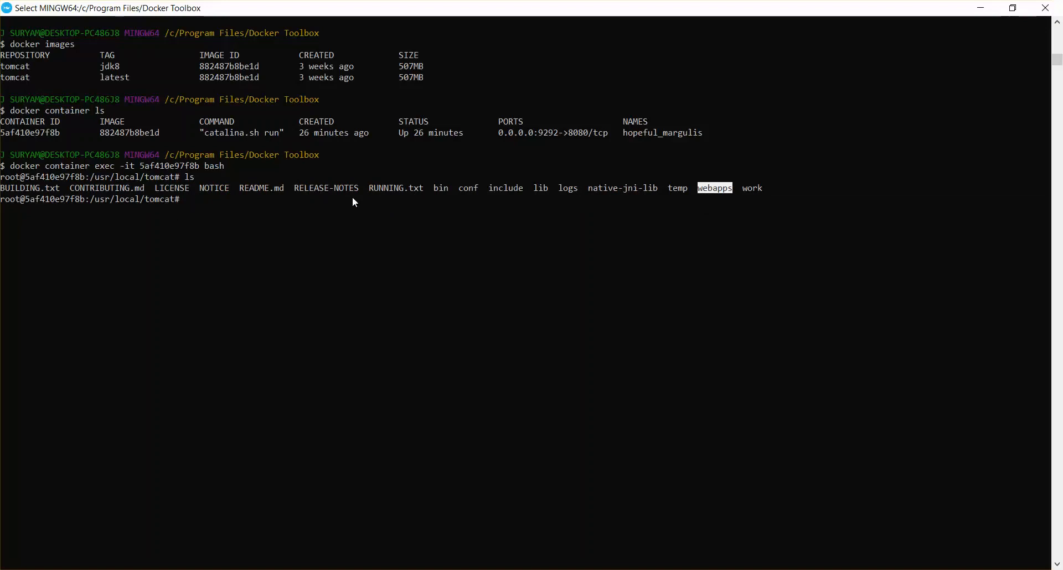
{"action": "type", "text": "cd w"}
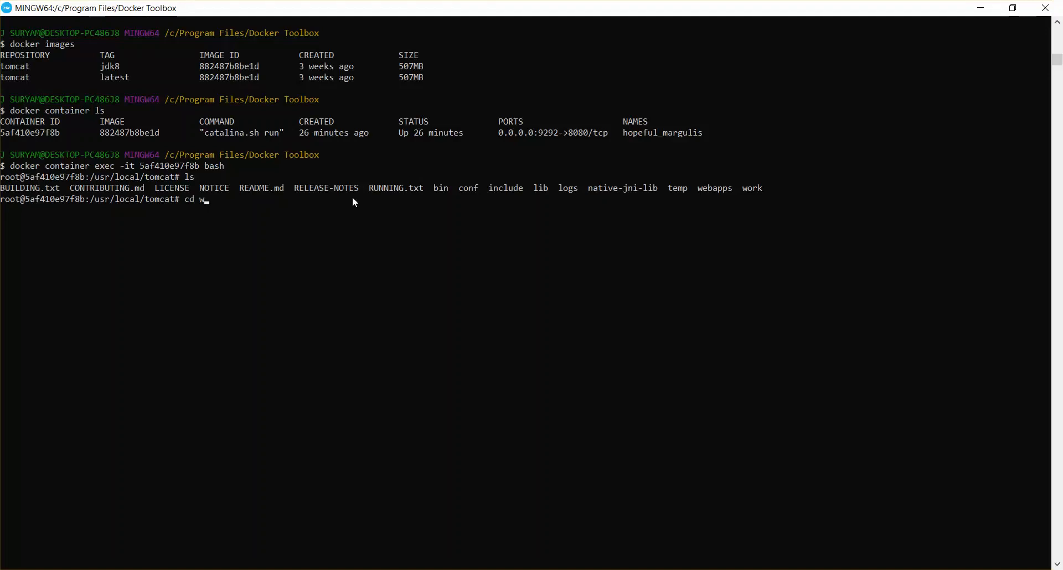
{"action": "type", "text": "eb"}
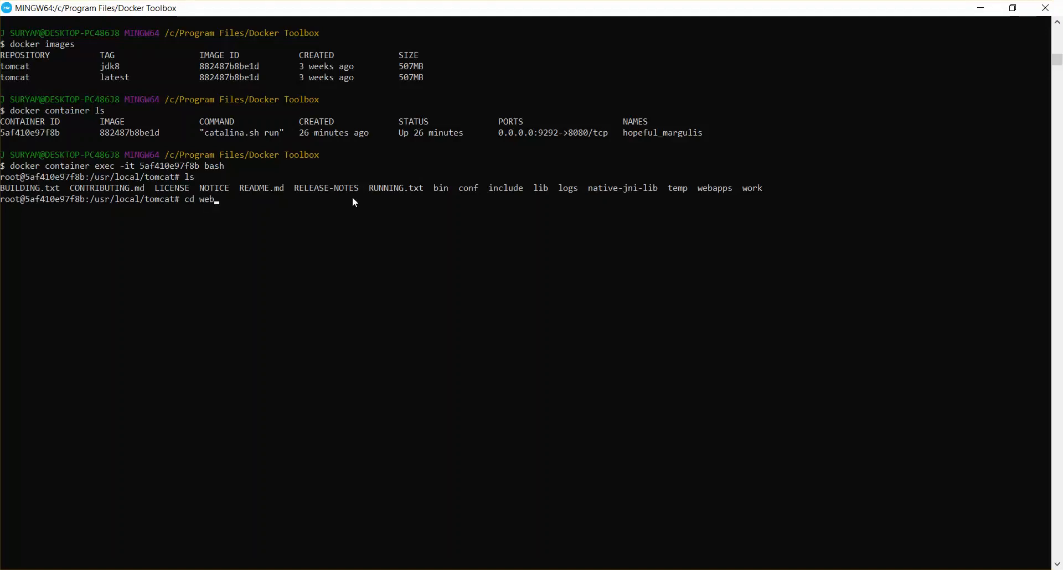
{"action": "key", "text": "Return"}
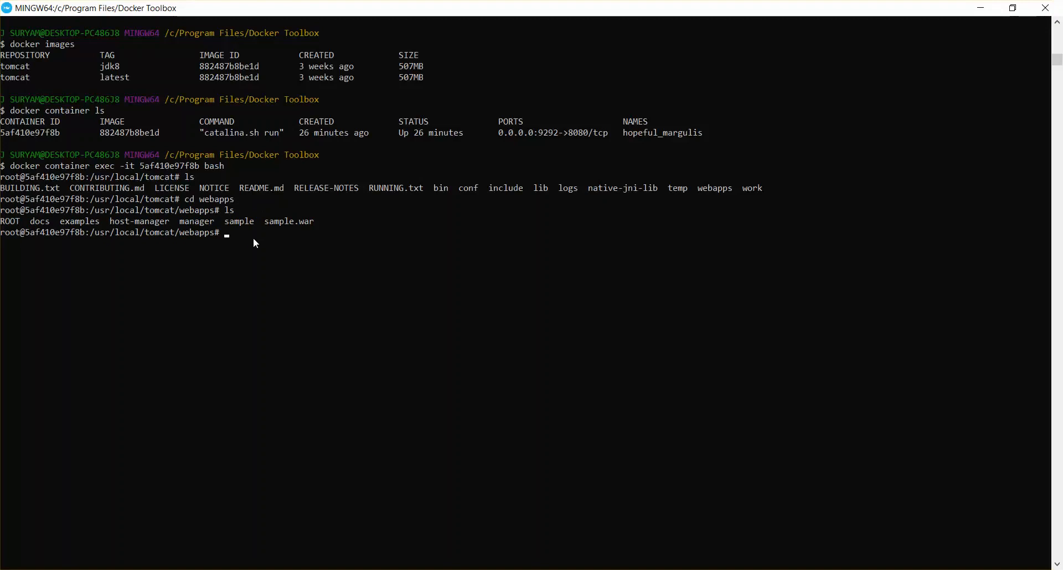
{"action": "double_click", "coordinate": [288, 221]}
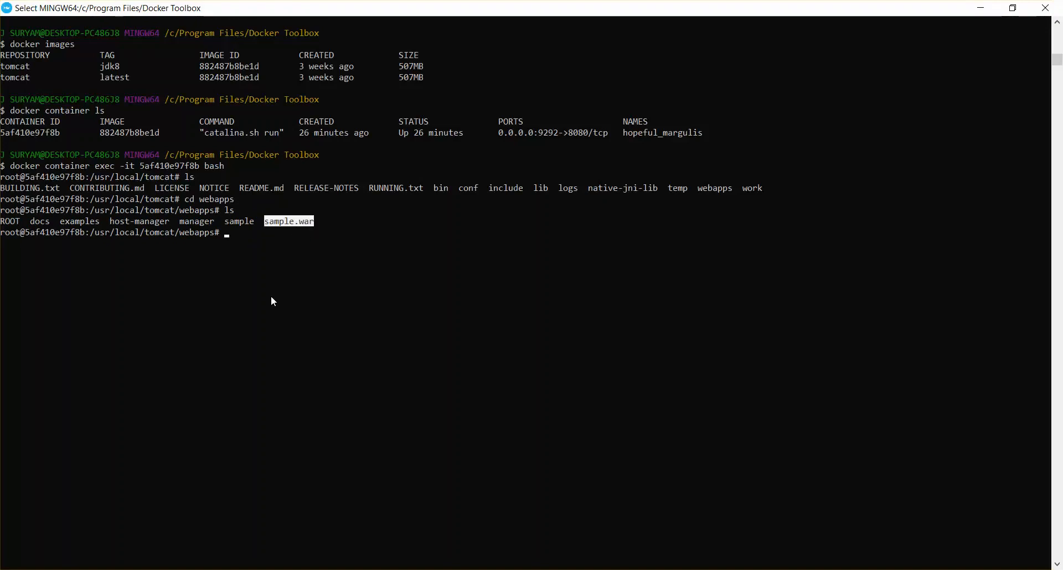
{"action": "mouse_move", "coordinate": [322, 222]}
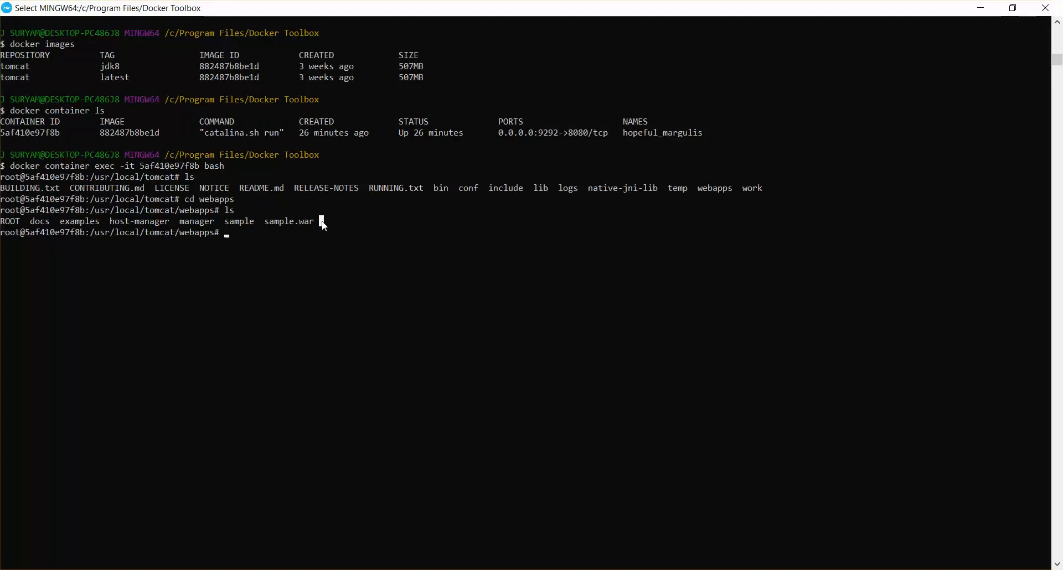
{"action": "mouse_move", "coordinate": [272, 240]}
{"action": "type", "text": "exit"}
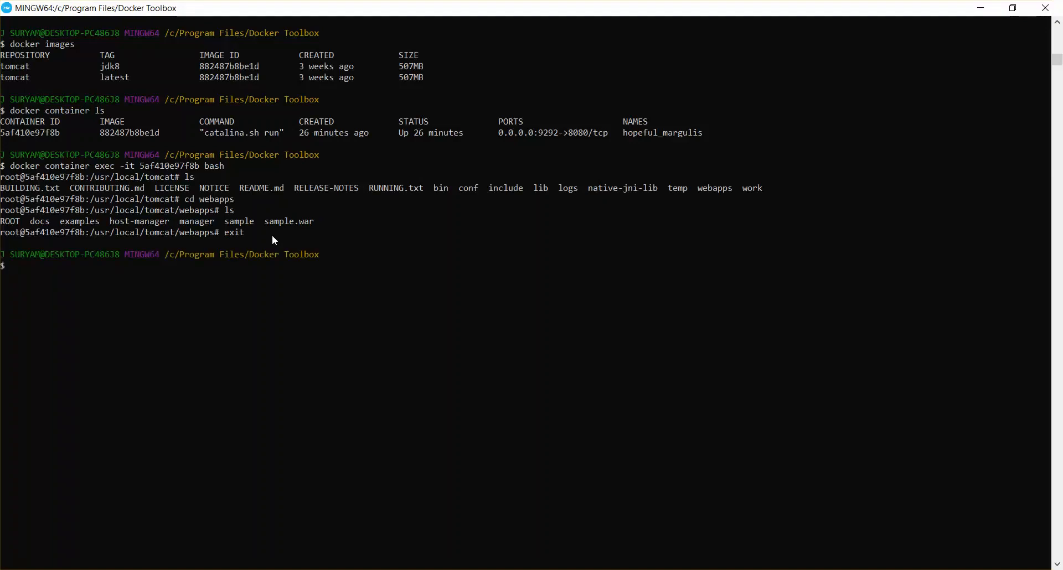
Commit container 5af410e97f8b as image 'customtomcat:1', rerunning with a lowercase name after the error.
{"action": "type", "text": "docker c"}
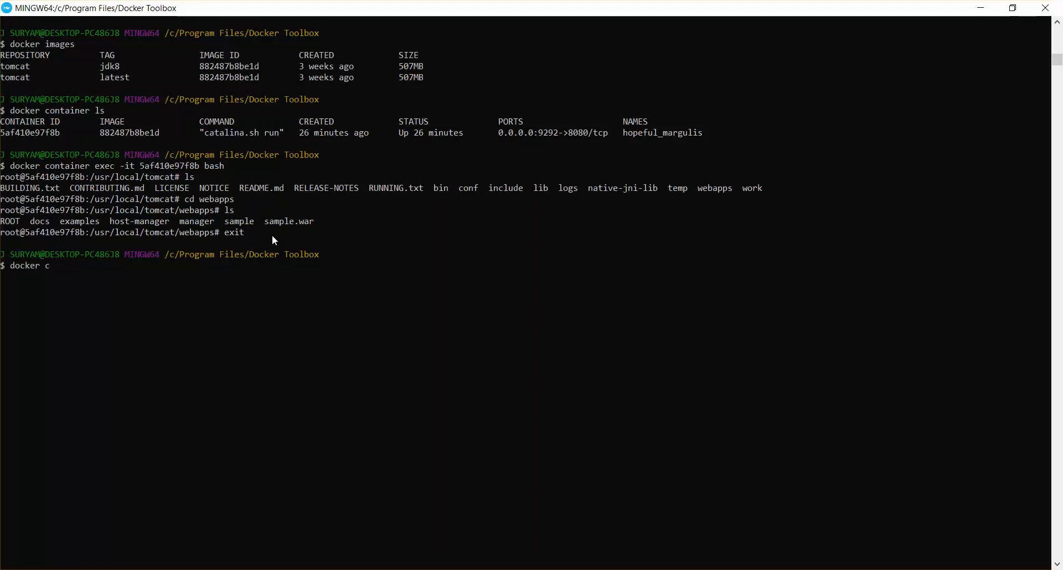
{"action": "type", "text": "ommit"}
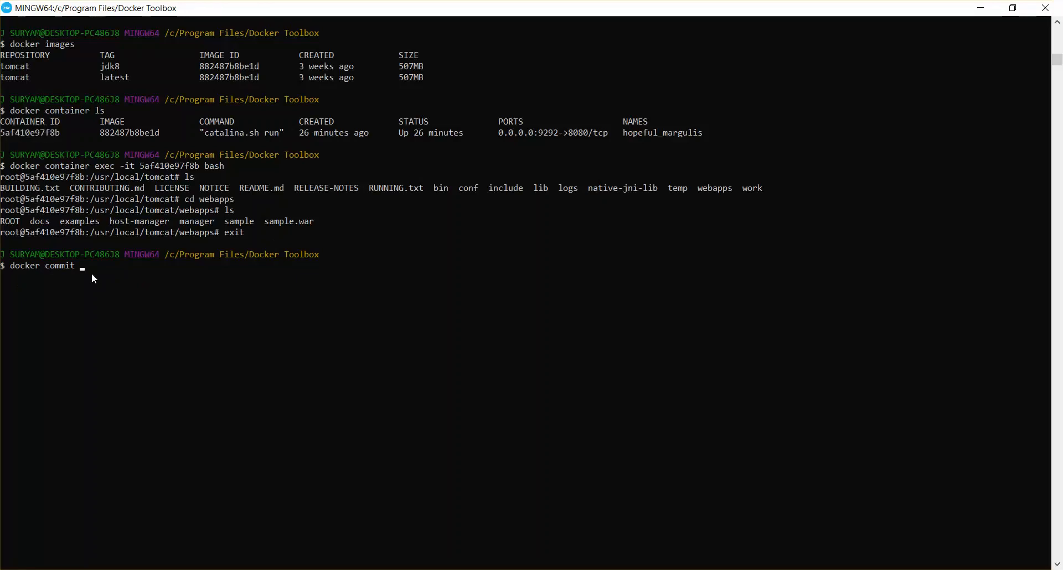
{"action": "type", "text": "5af410e97f8b"}
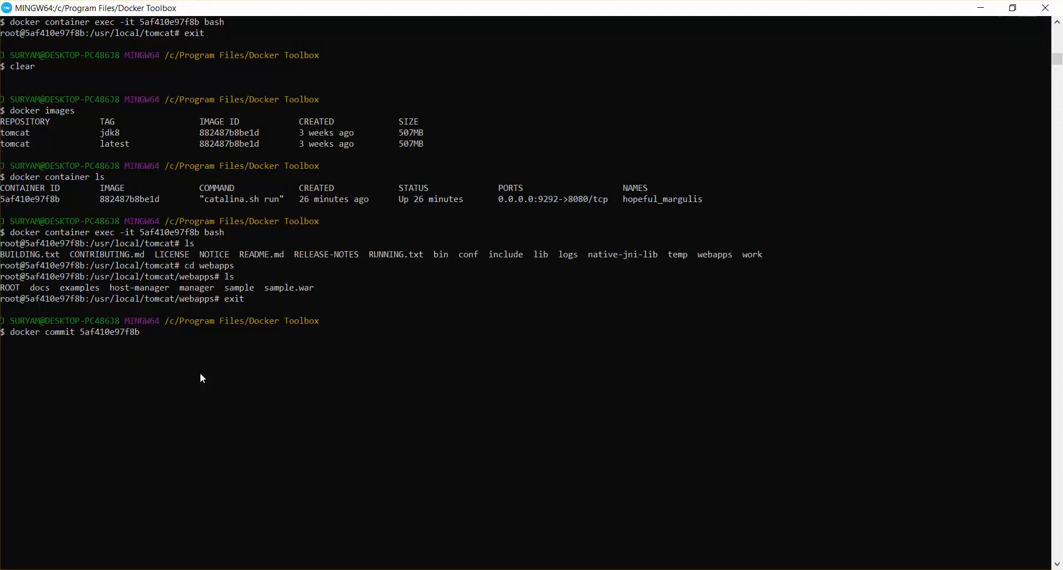
{"action": "type", "text": "''"}
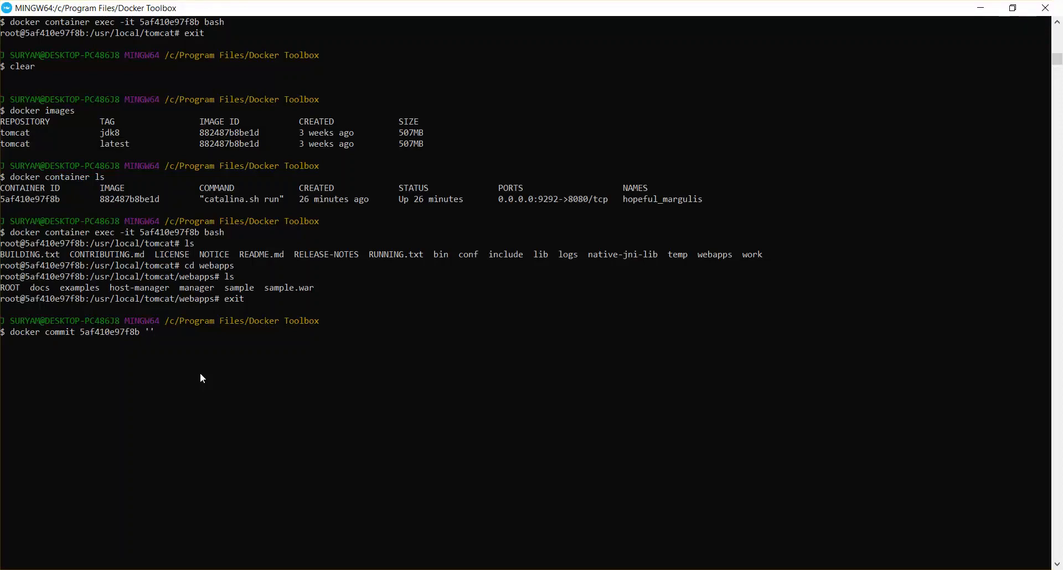
{"action": "type", "text": "customTomca"}
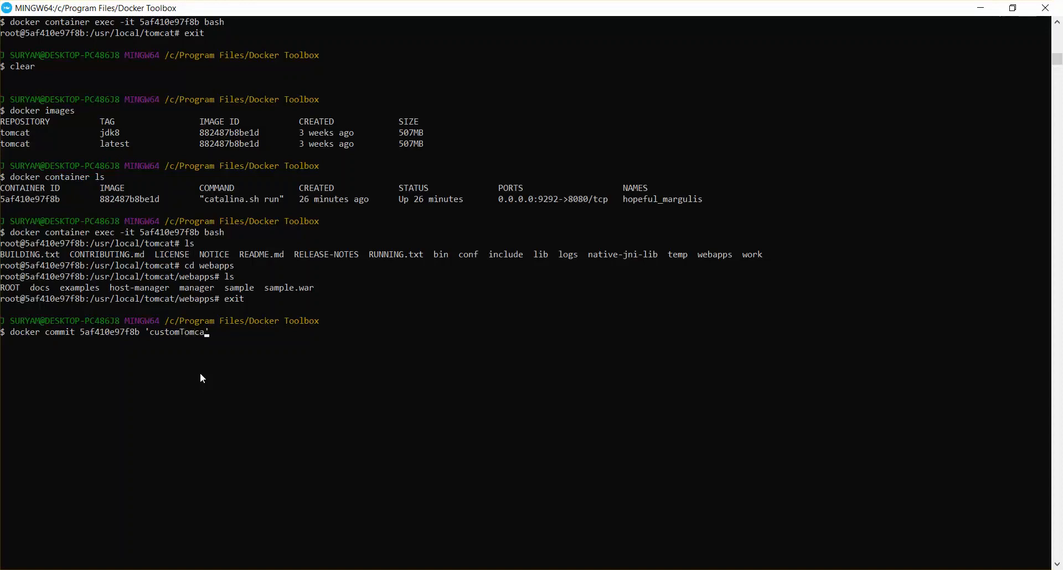
{"action": "type", "text": "t'"}
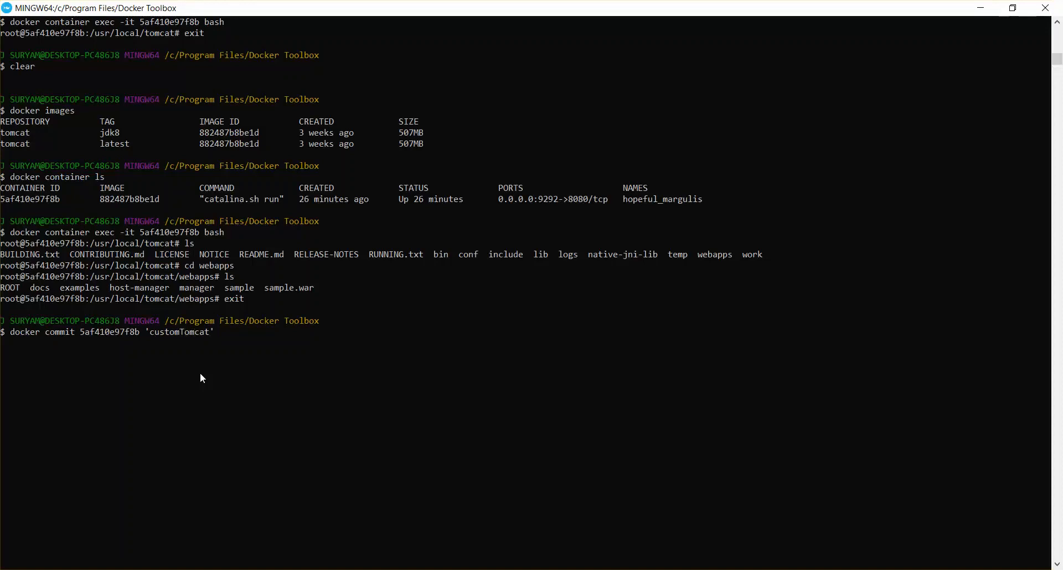
{"action": "type", "text": ":"}
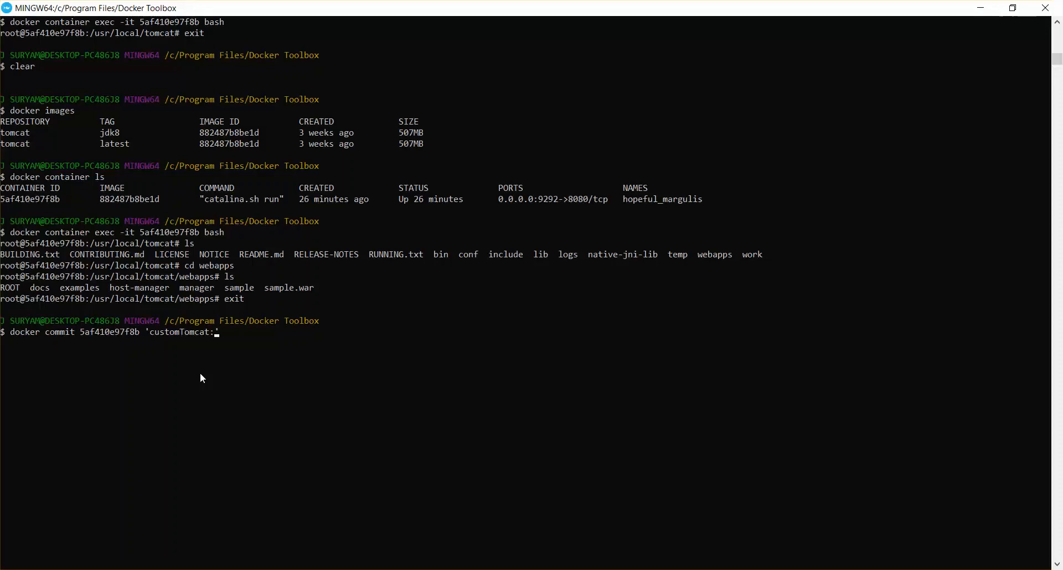
{"action": "type", "text": "1"}
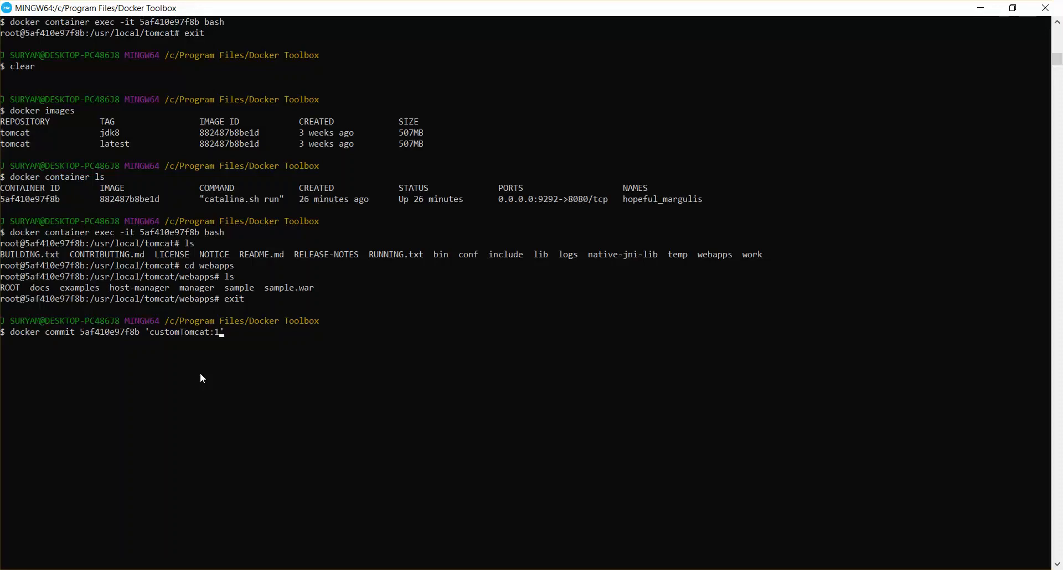
{"action": "key", "text": "Return"}
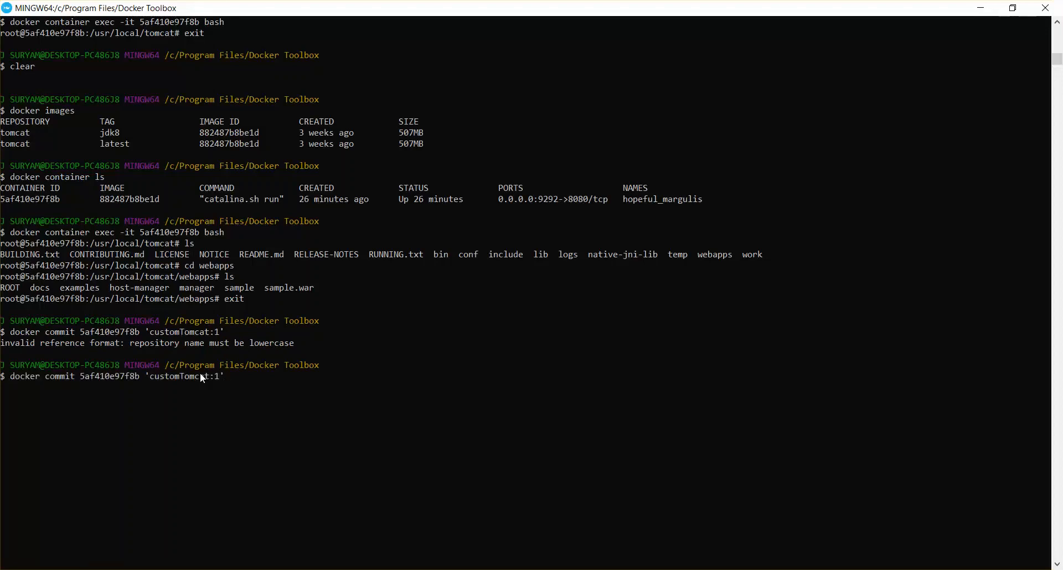
{"action": "key", "text": "Return"}
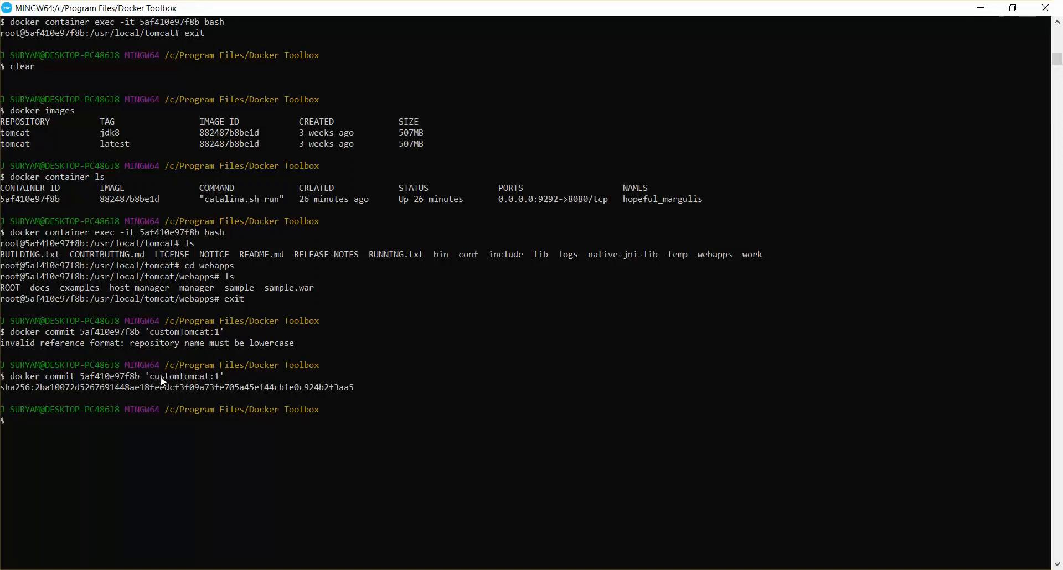
{"action": "mouse_move", "coordinate": [219, 381]}
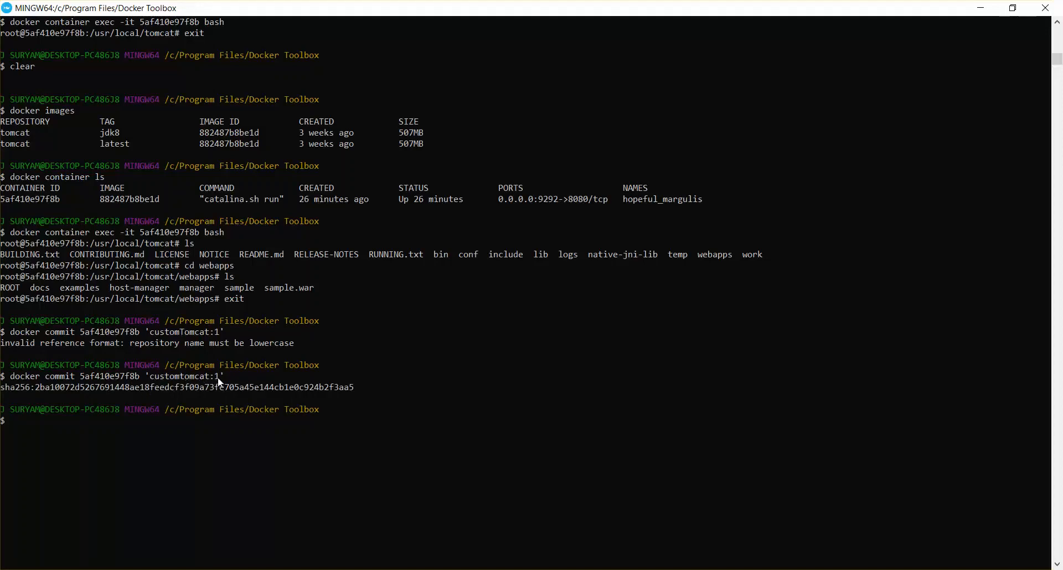
List the images to confirm customtomcat:1 now appears.
{"action": "type", "text": "docker images"}
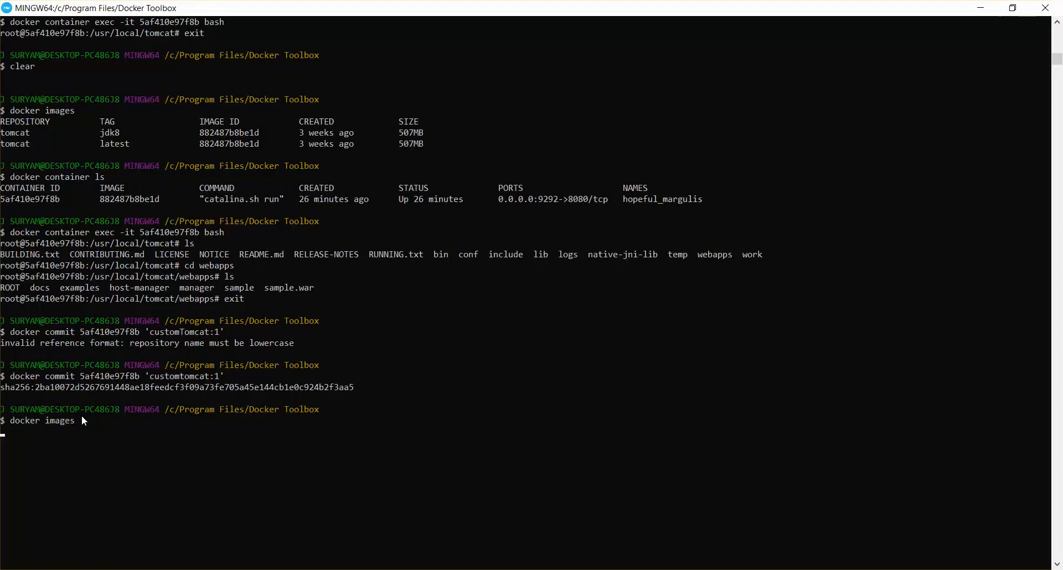
{"action": "key", "text": "Return"}
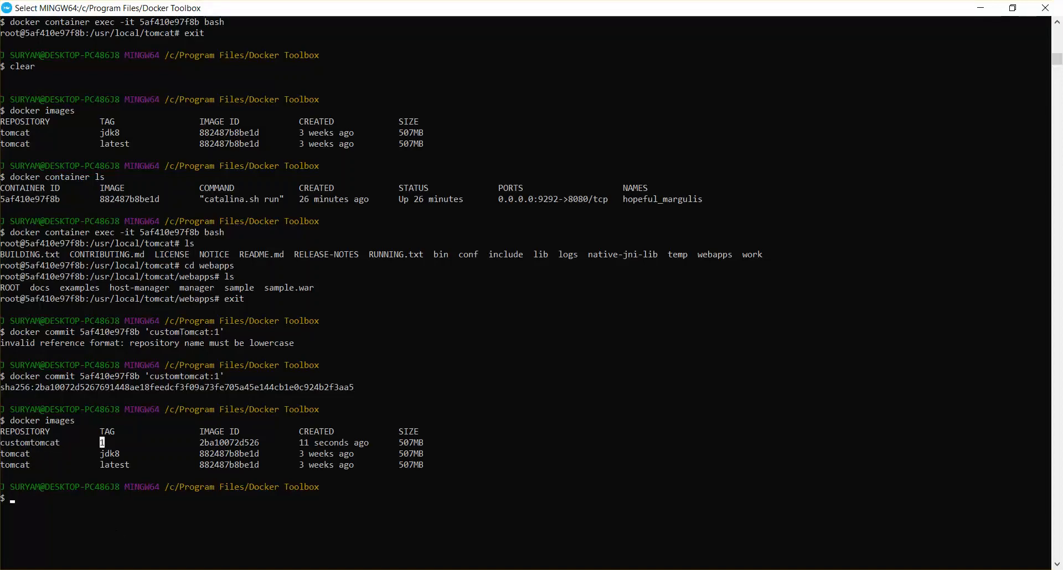
{"action": "mouse_move", "coordinate": [120, 451]}
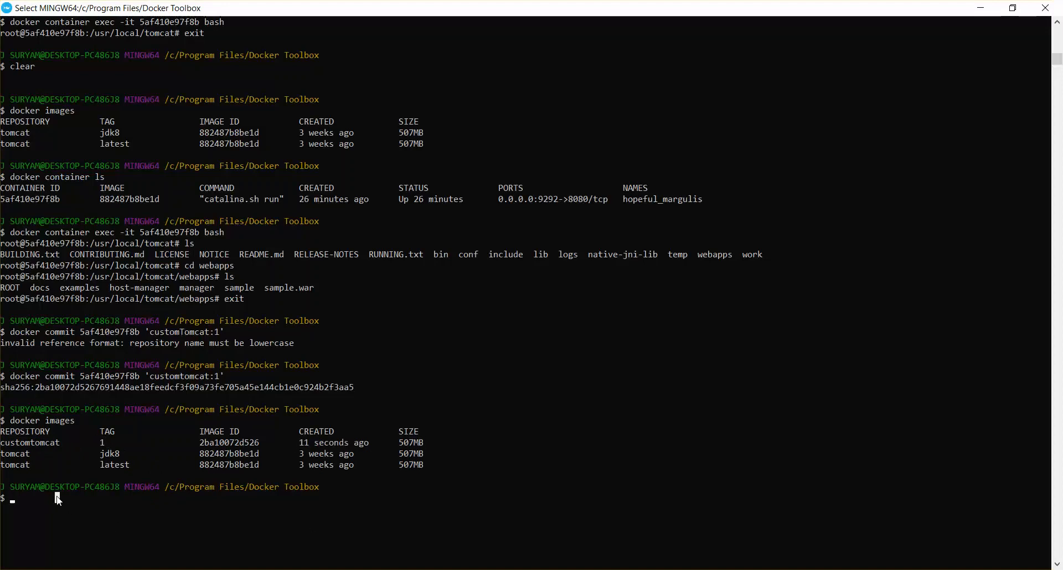
List the running containers and pick out the Tomcat container's ID.
{"action": "type", "text": "d"}
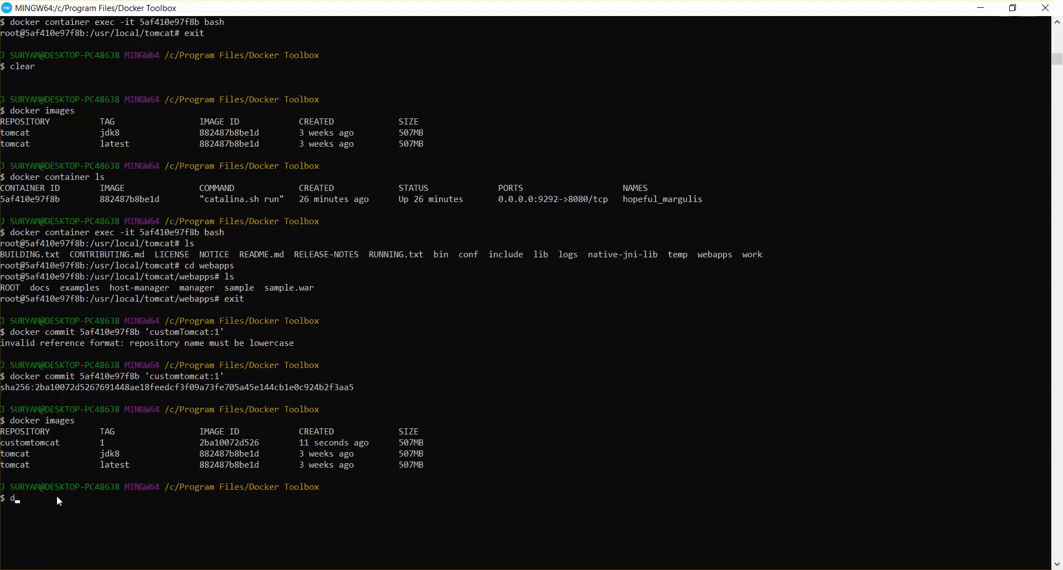
{"action": "type", "text": "ocker docker containe"}
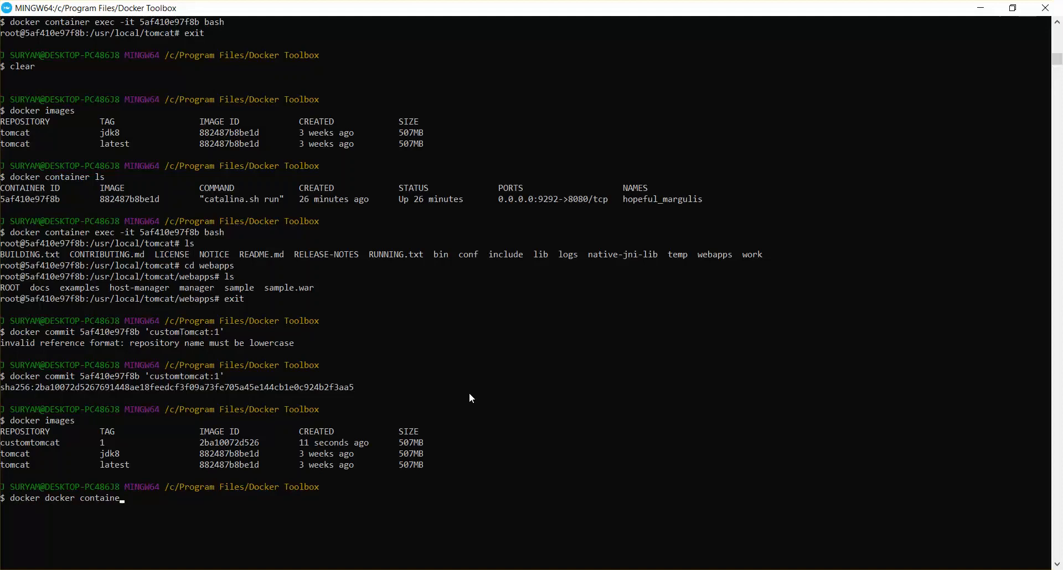
{"action": "key", "text": "BackSpace"}
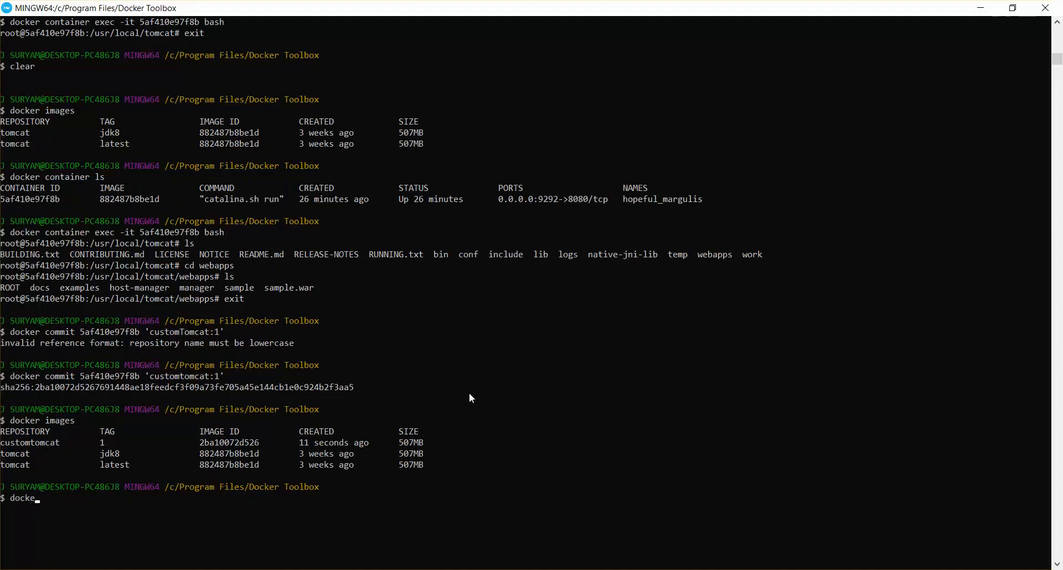
{"action": "type", "text": "r container"}
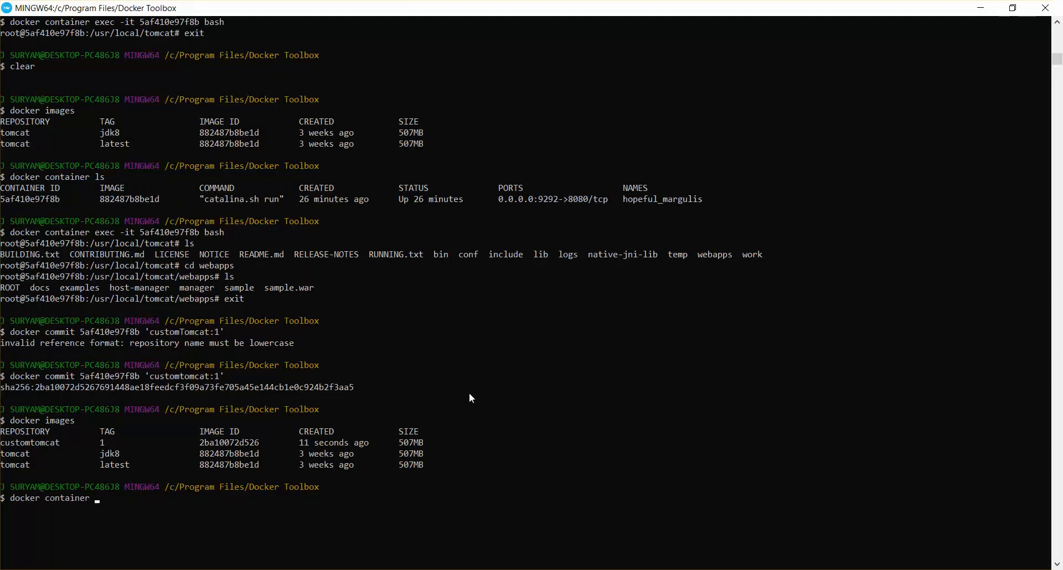
{"action": "key", "text": "Return"}
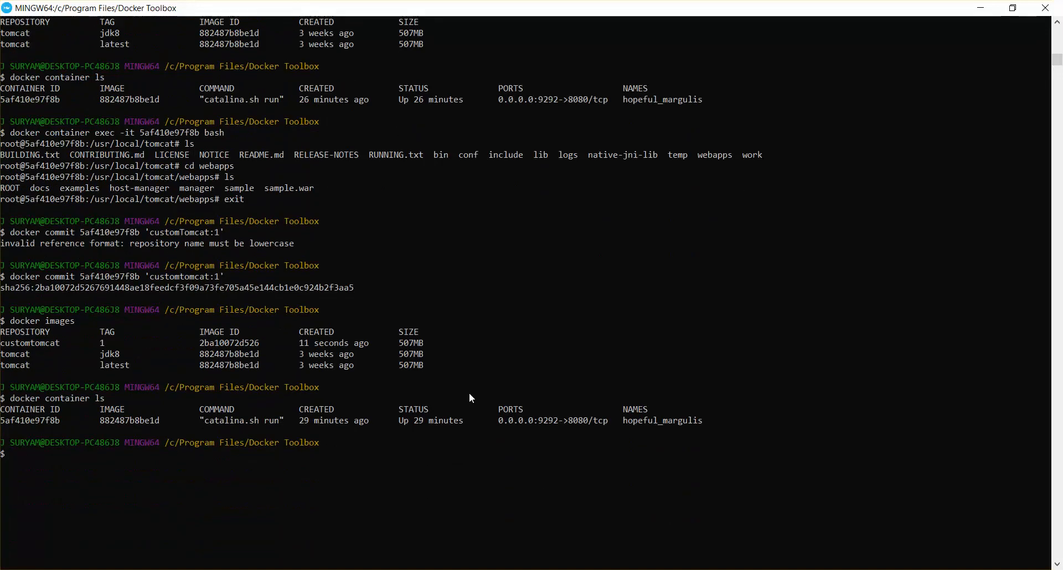
{"action": "double_click", "coordinate": [31, 421]}
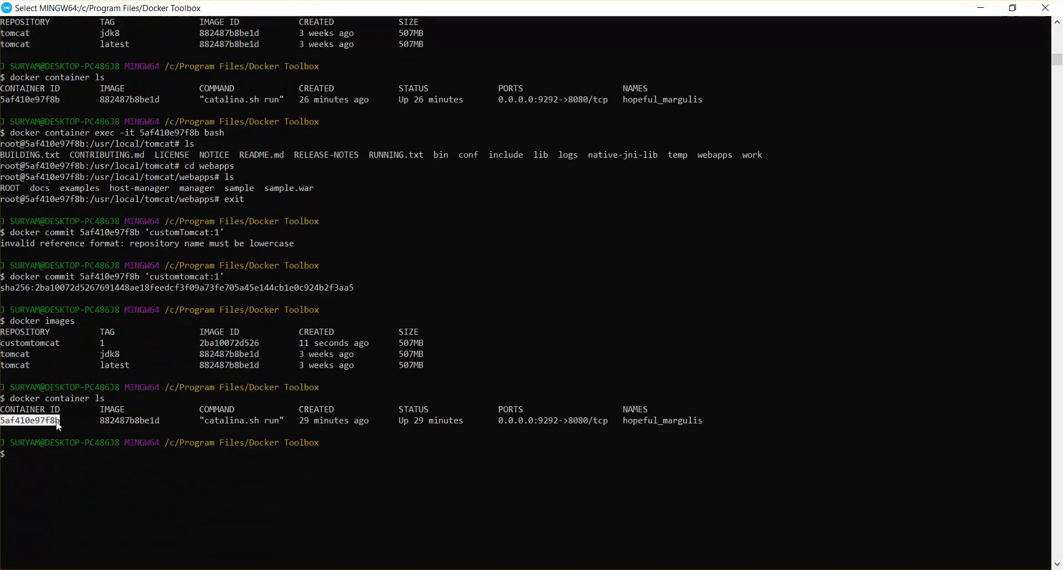
Kill the old Tomcat container 5af410e97f8b.
{"action": "type", "text": "docker k"}
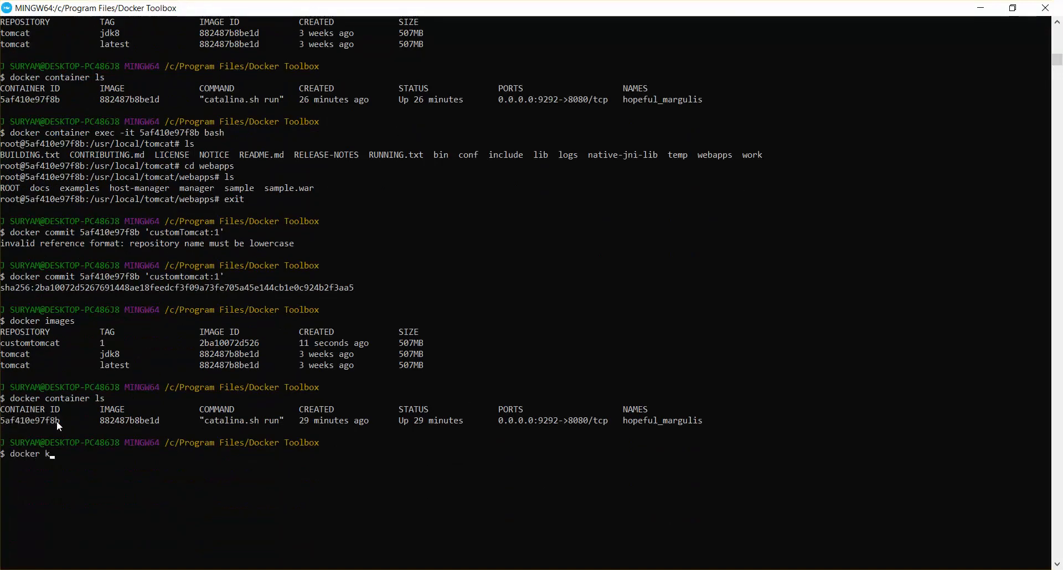
{"action": "type", "text": "ill"}
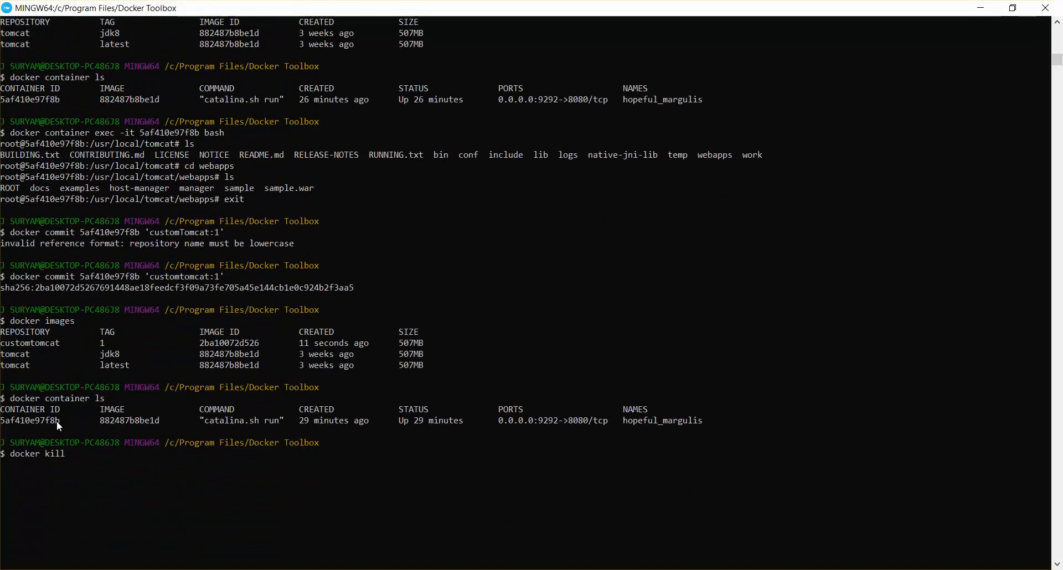
{"action": "type", "text": "5af410e97f8b"}
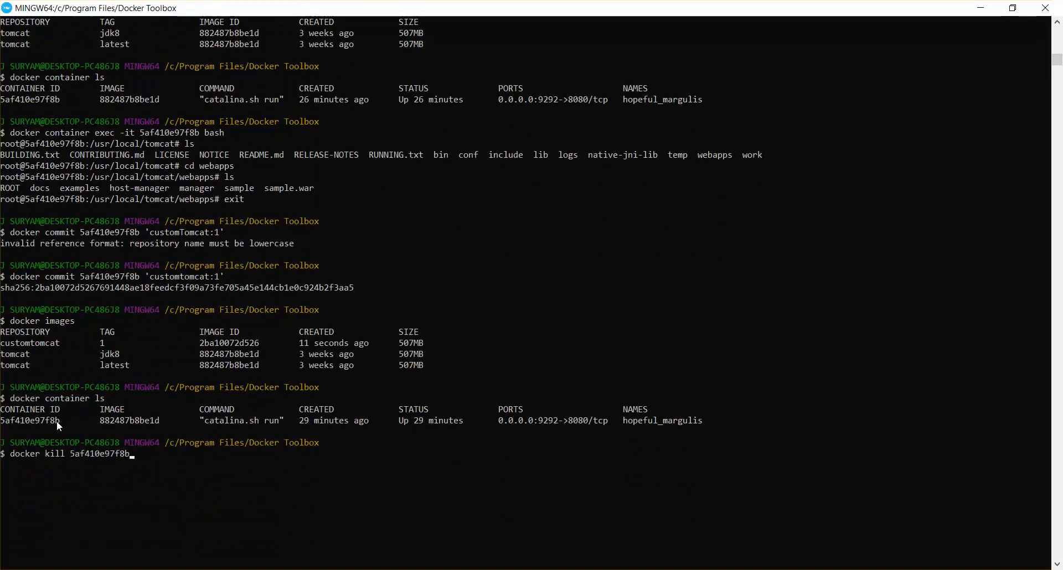
{"action": "key", "text": "Return"}
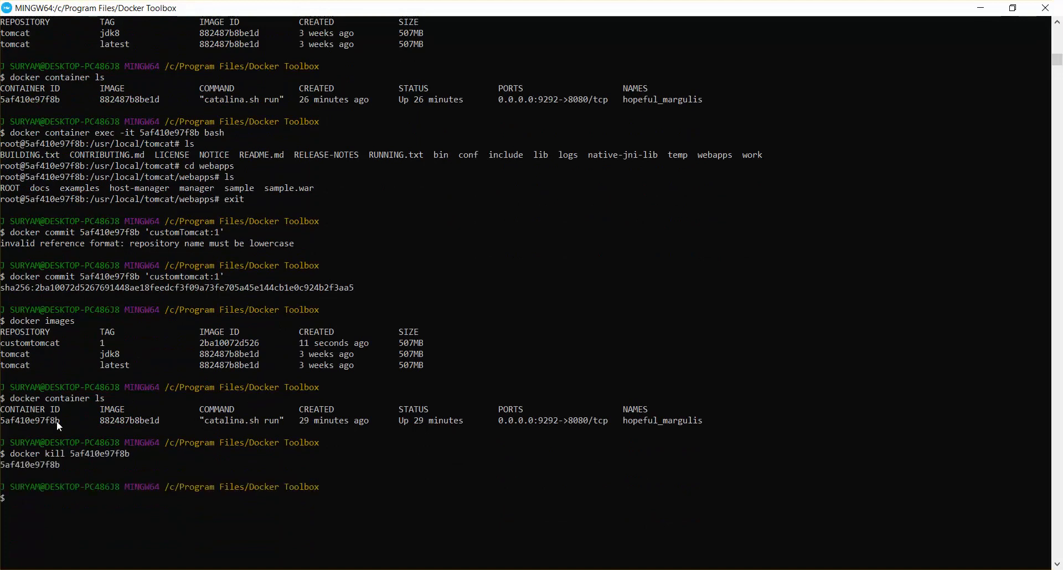
Compose 'docker container ls' to check which containers remain running.
{"action": "type", "text": "docker cont"}
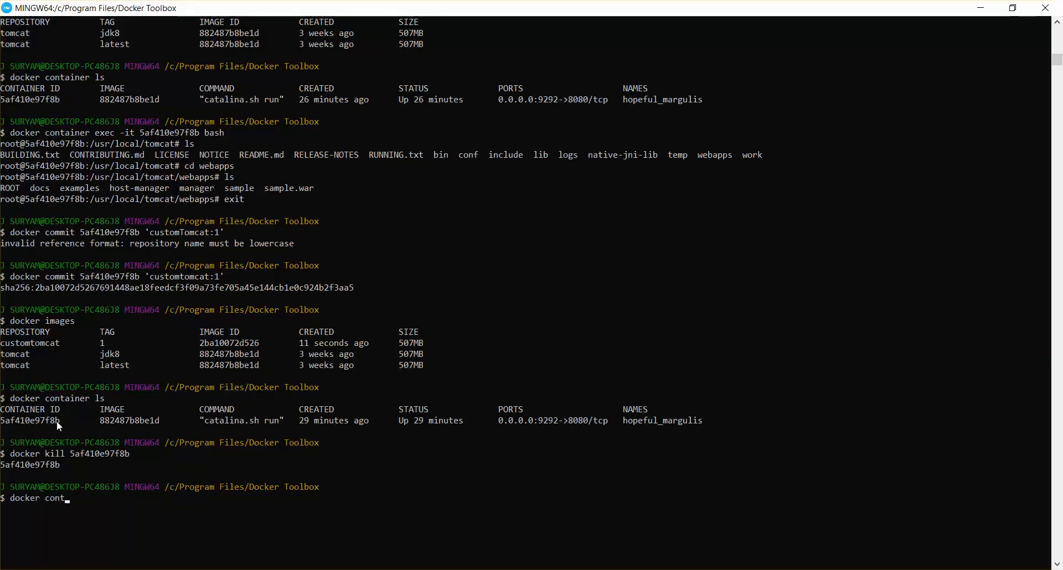
{"action": "type", "text": "aine"}
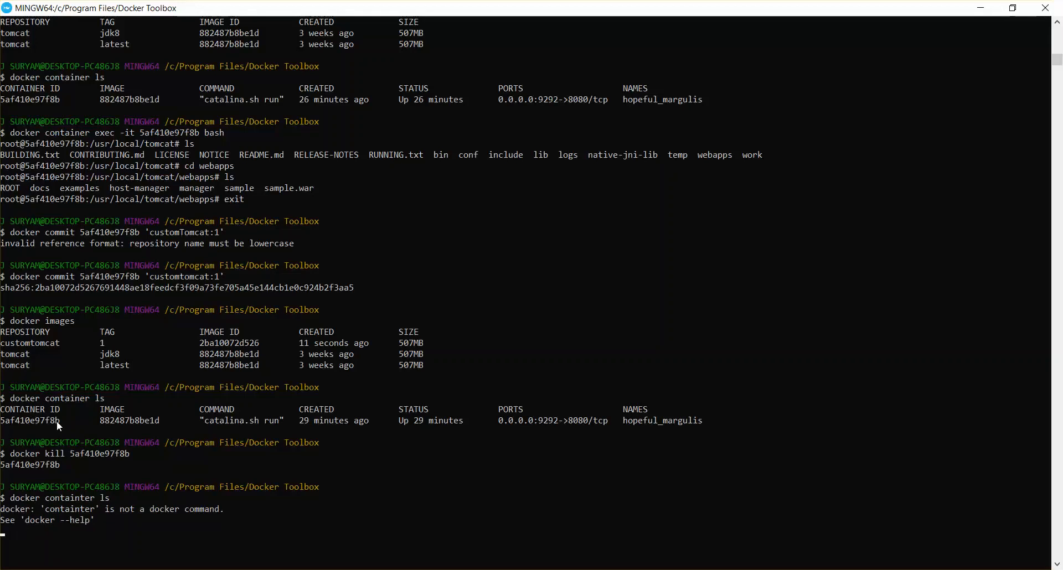
{"action": "type", "text": "docker cont"}
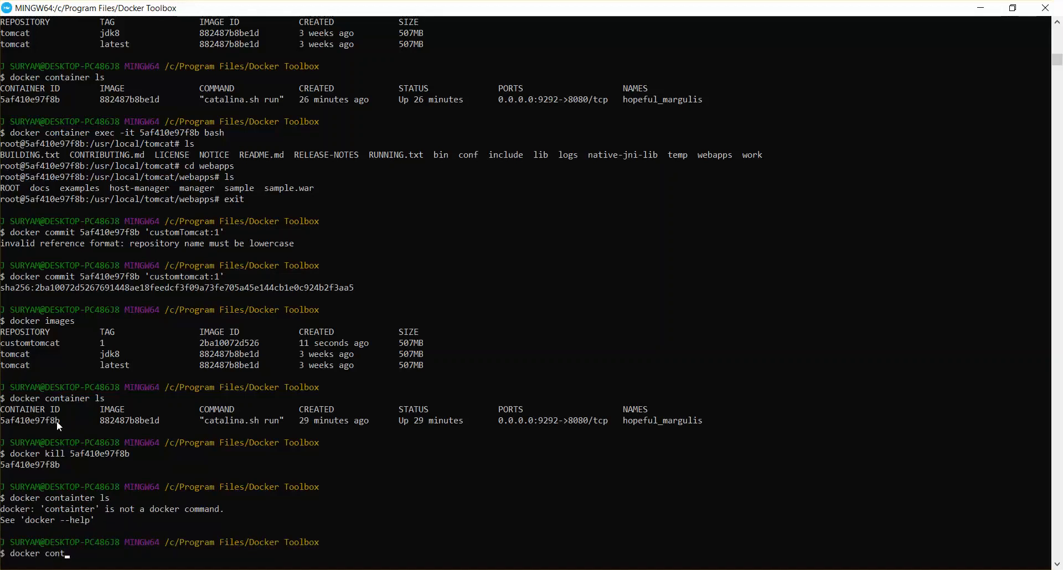
{"action": "type", "text": "ainer ls"}
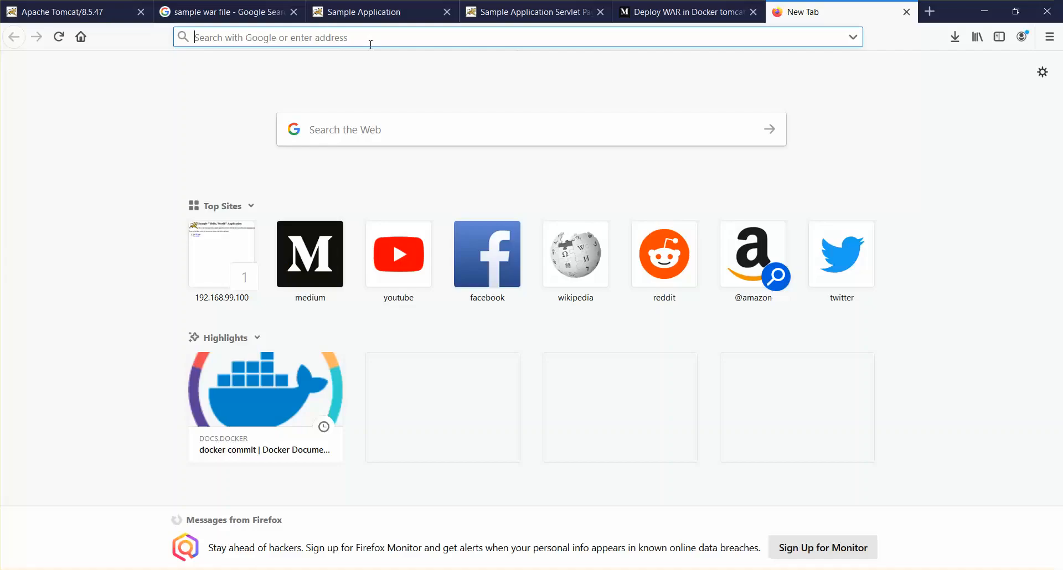
Load 192.168.99.100:9292 to see it fail to connect, and close the 'Deploy WAR in Docker' tab.
{"action": "type", "text": "192.168.99.100:9292/"}
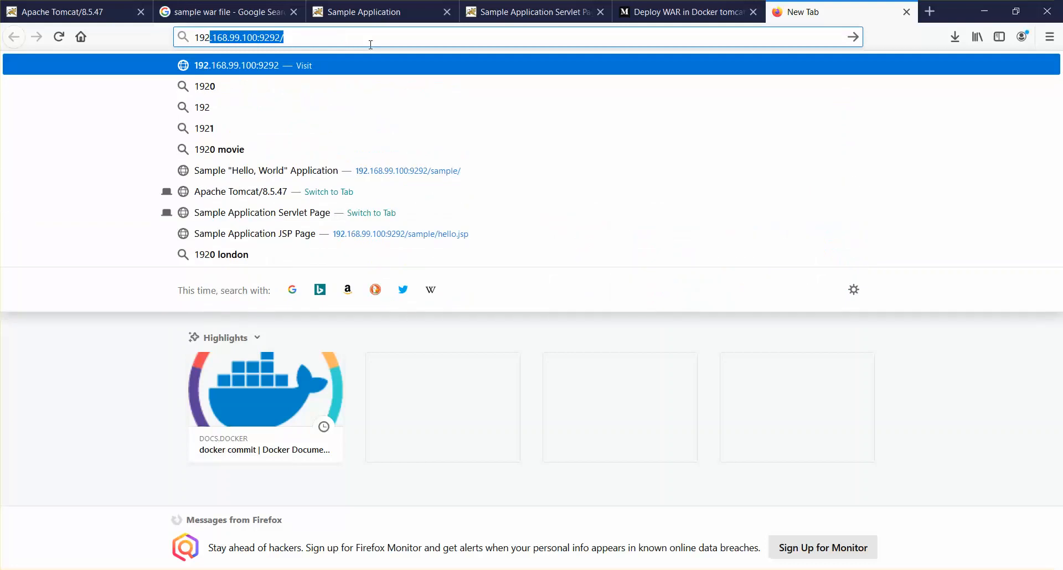
{"action": "key", "text": "Backspace"}
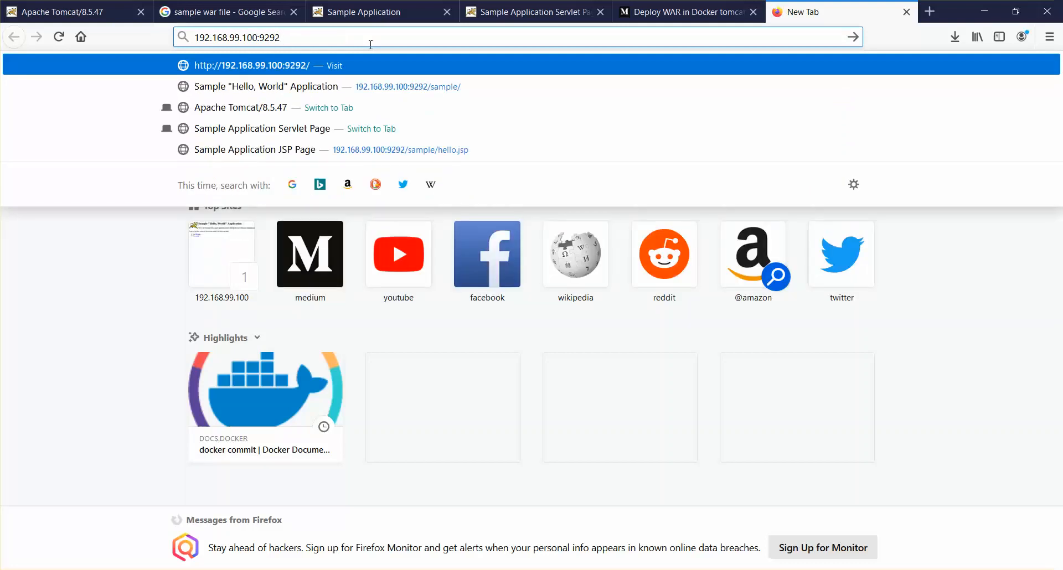
{"action": "key", "text": "Return"}
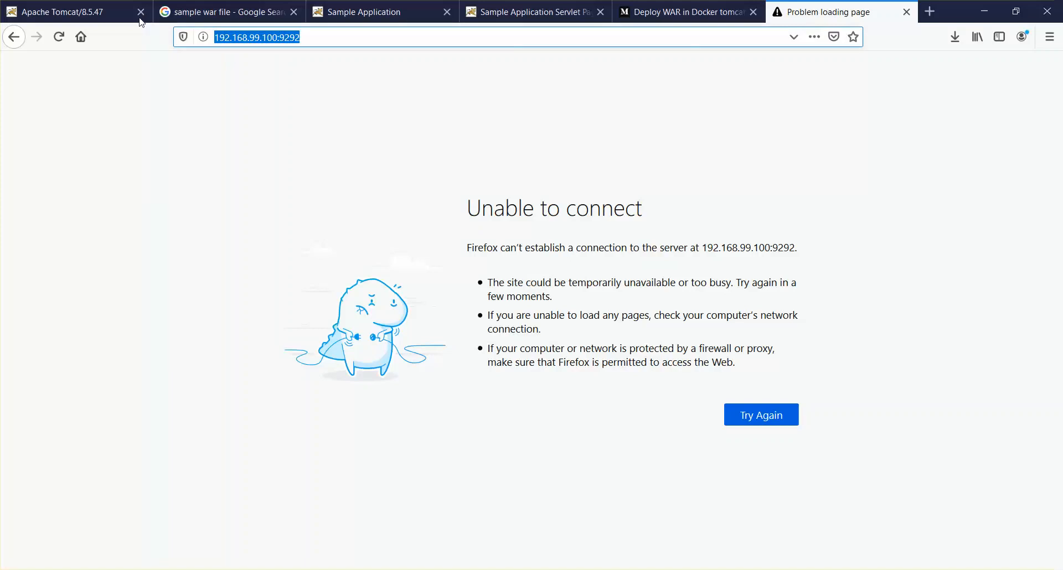
{"action": "left_click", "coordinate": [753, 11]}
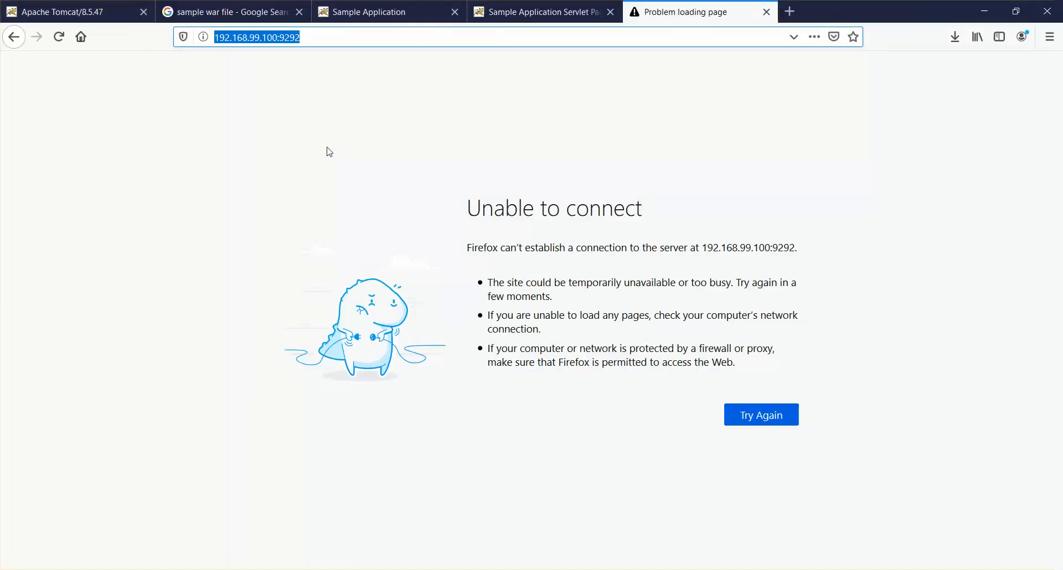
{"action": "mouse_move", "coordinate": [555, 550]}
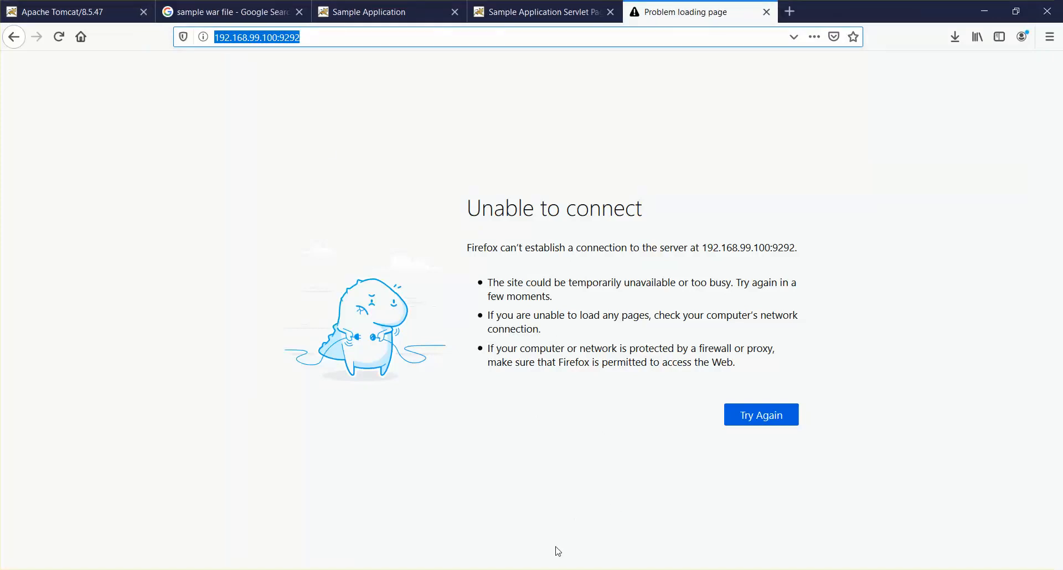
{"action": "left_click", "coordinate": [330, 37]}
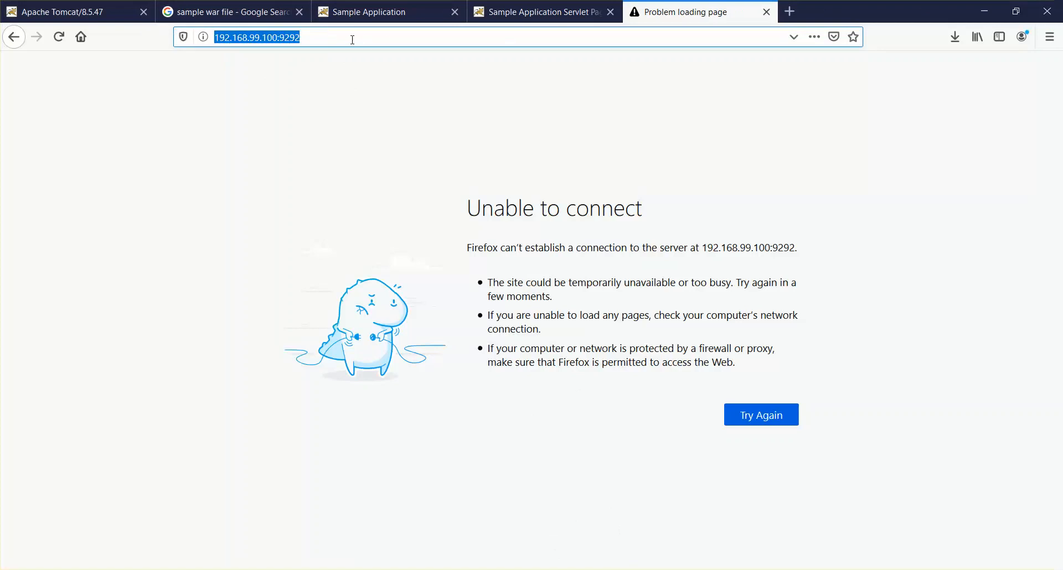
{"action": "mouse_move", "coordinate": [534, 300]}
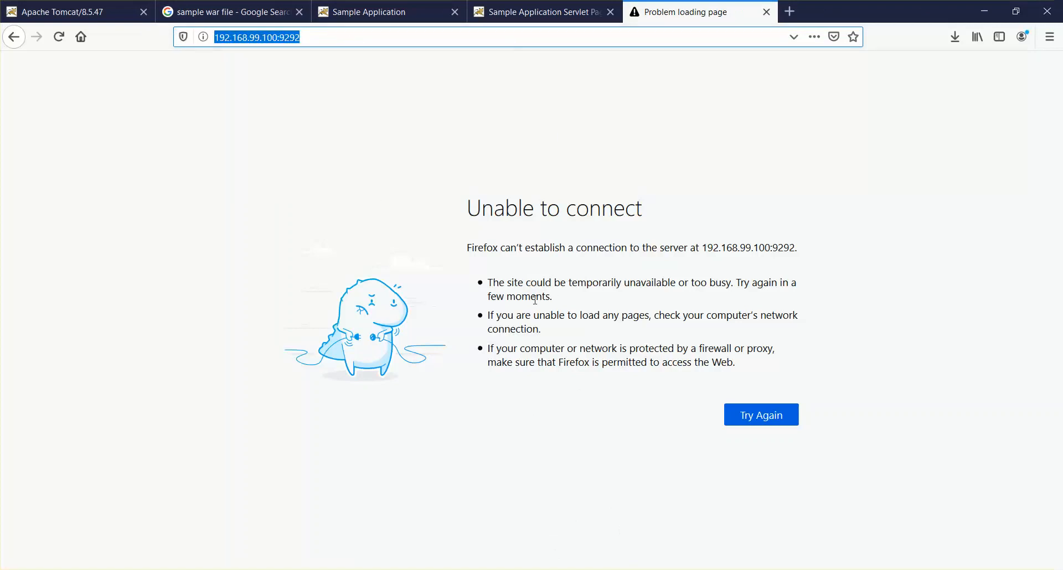
{"action": "mouse_move", "coordinate": [555, 564]}
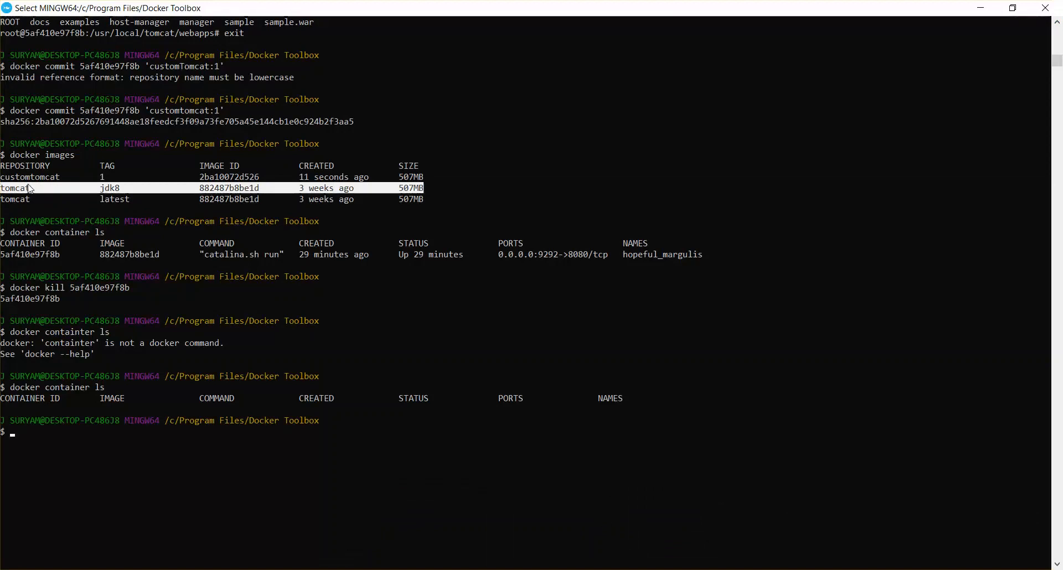
List the local images to find the customtomcat image ID.
{"action": "double_click", "coordinate": [28, 176]}
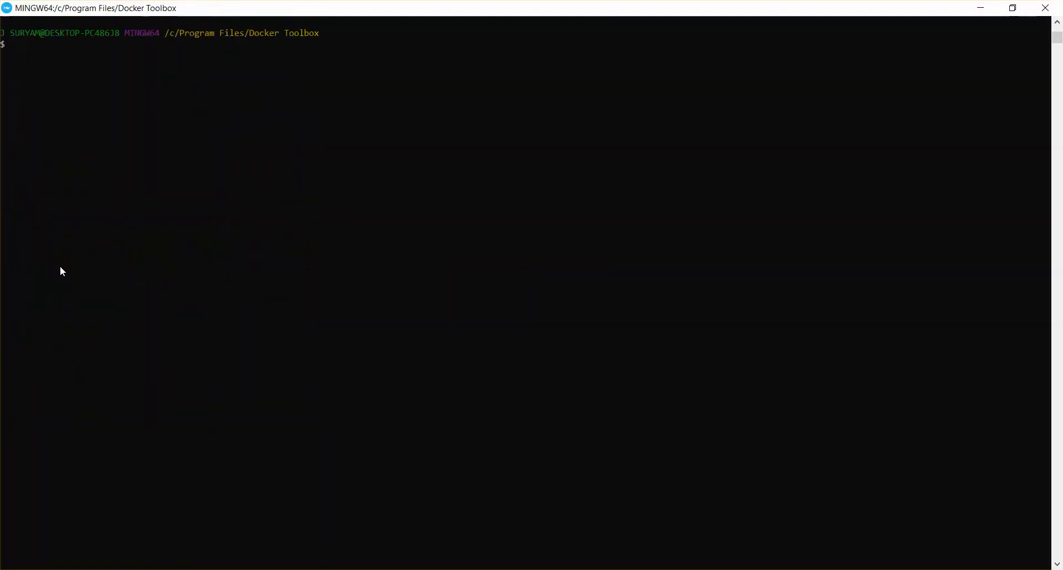
{"action": "type", "text": "docker ima"}
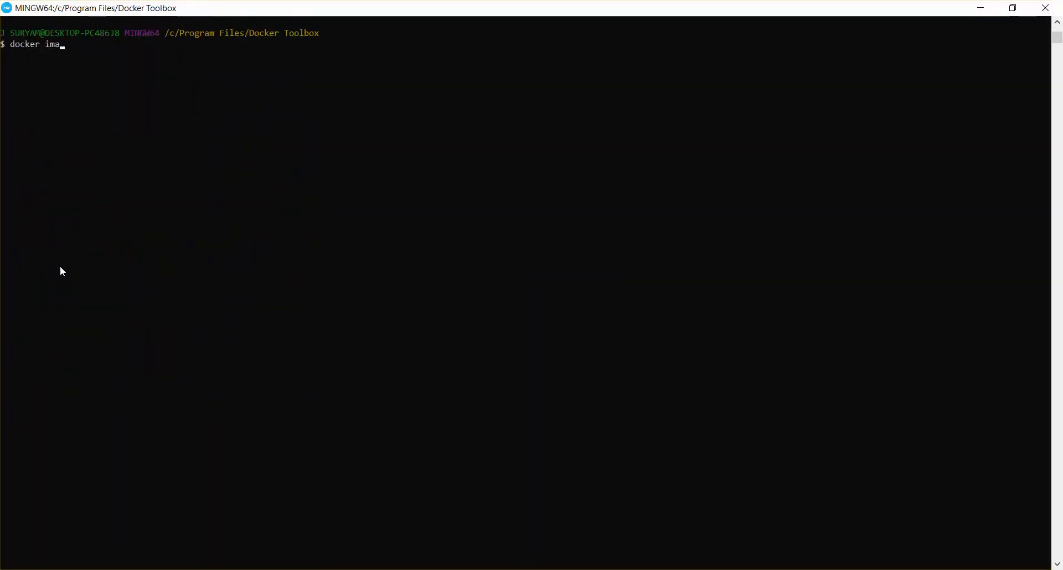
{"action": "key", "text": "Return"}
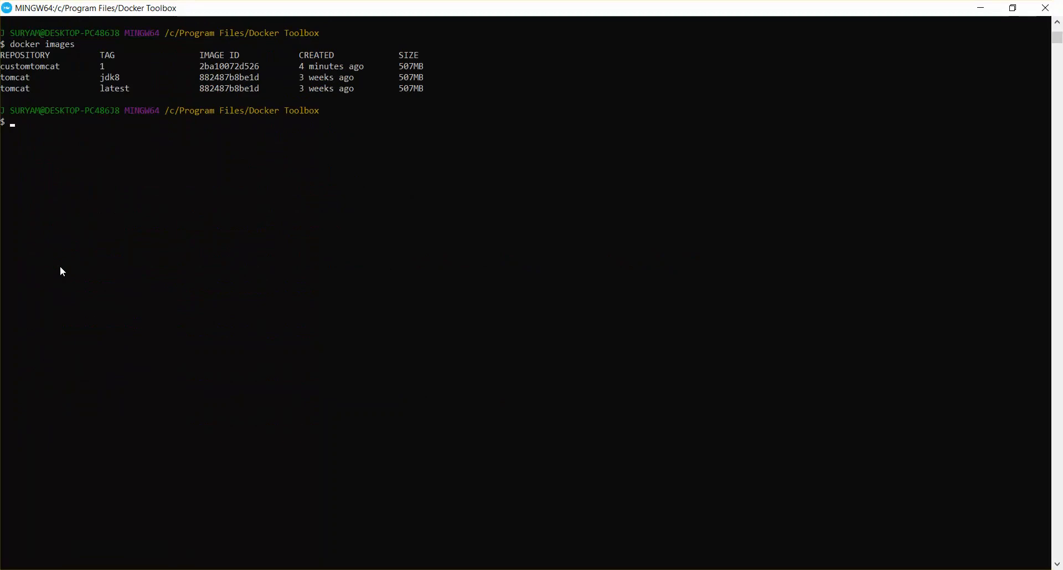
{"action": "mouse_move", "coordinate": [185, 109]}
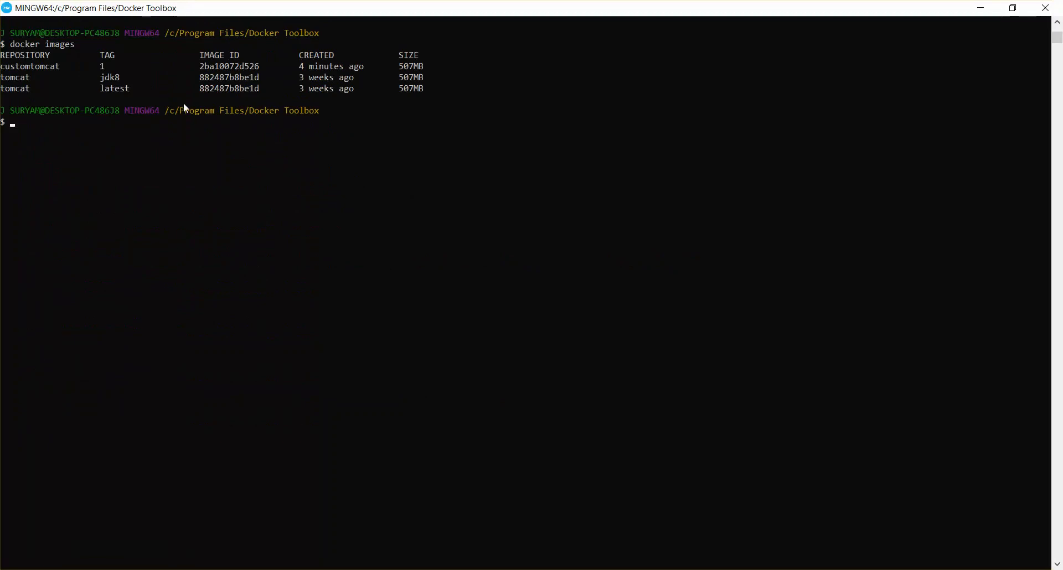
Run a new container from image 2ba10072d526 mapped 9292:8080, starting the Tomcat logs.
{"action": "type", "text": "docker ru"}
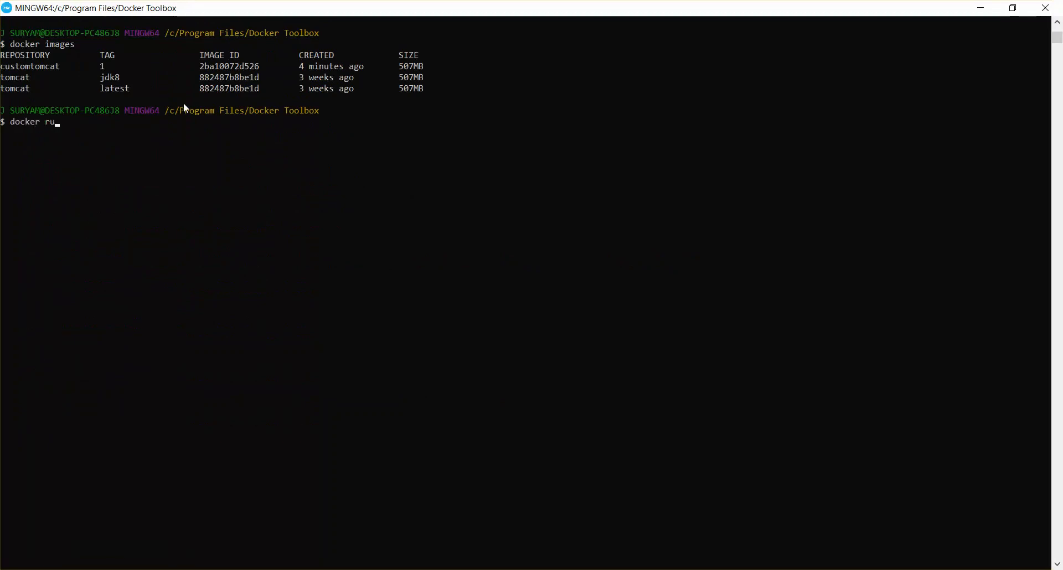
{"action": "type", "text": "n -"}
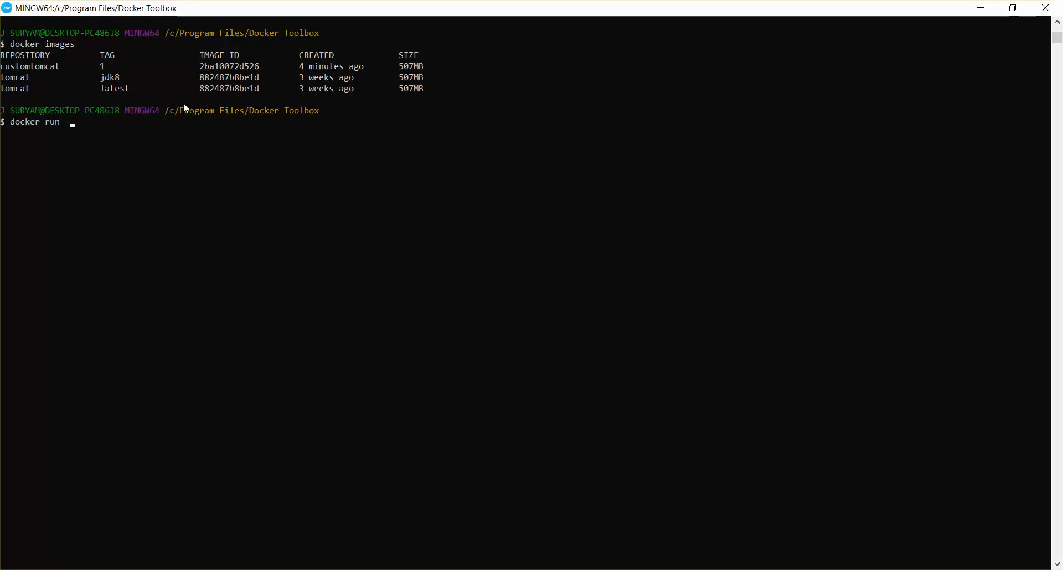
{"action": "type", "text": "p"}
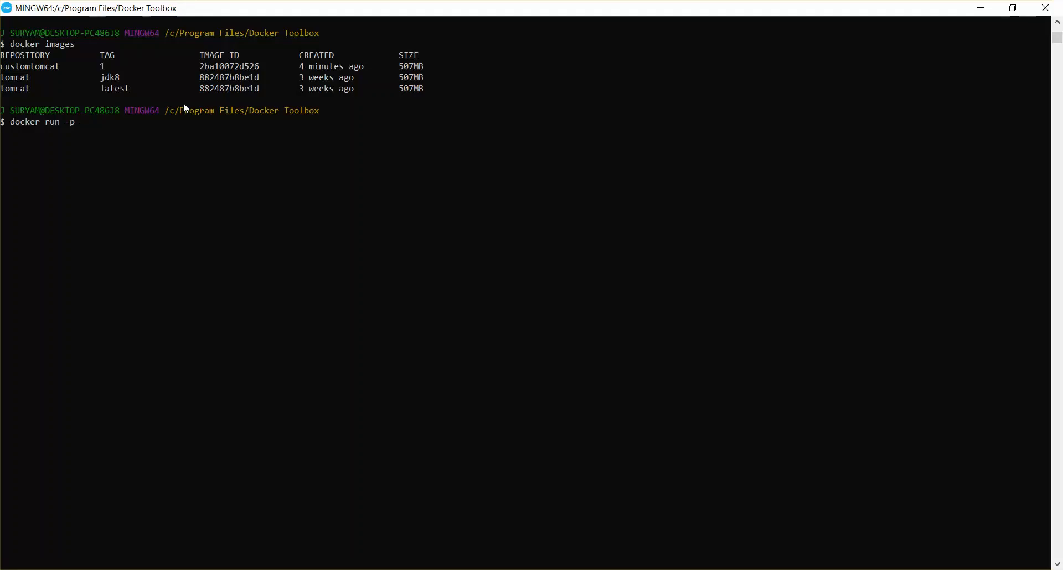
{"action": "type", "text": "9292:"}
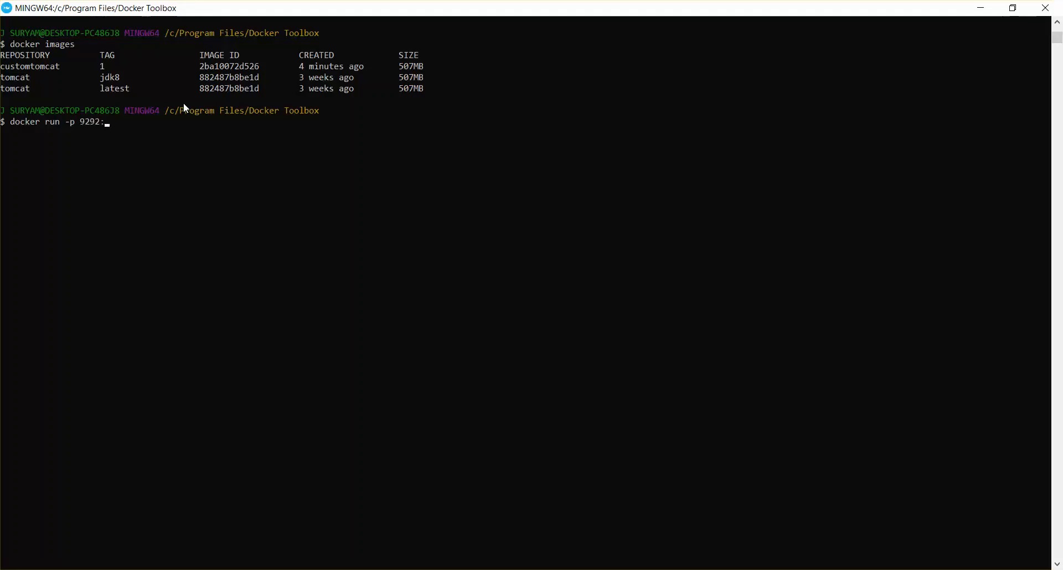
{"action": "type", "text": "8080"}
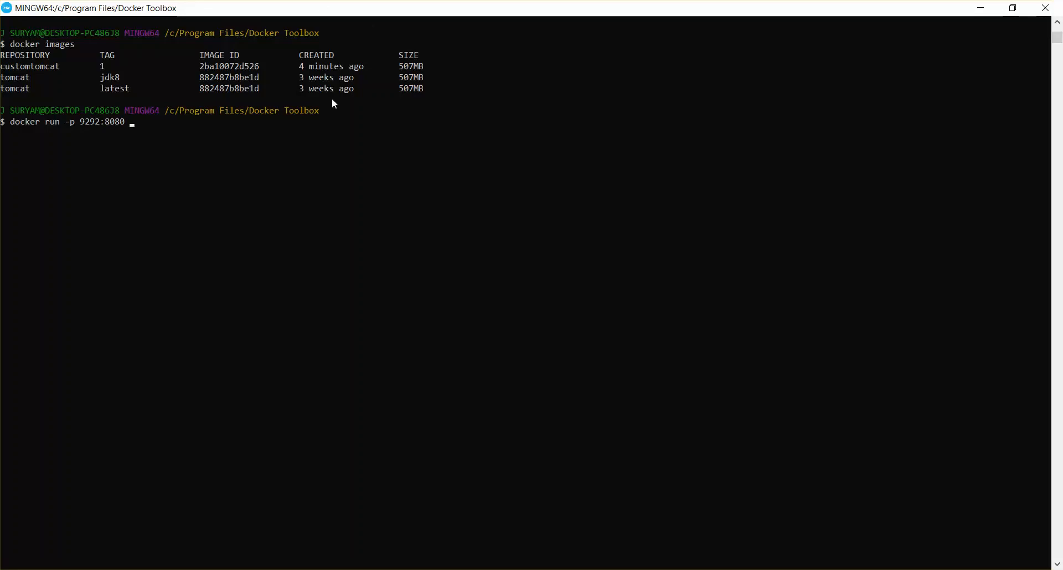
{"action": "left_click", "coordinate": [200, 65]}
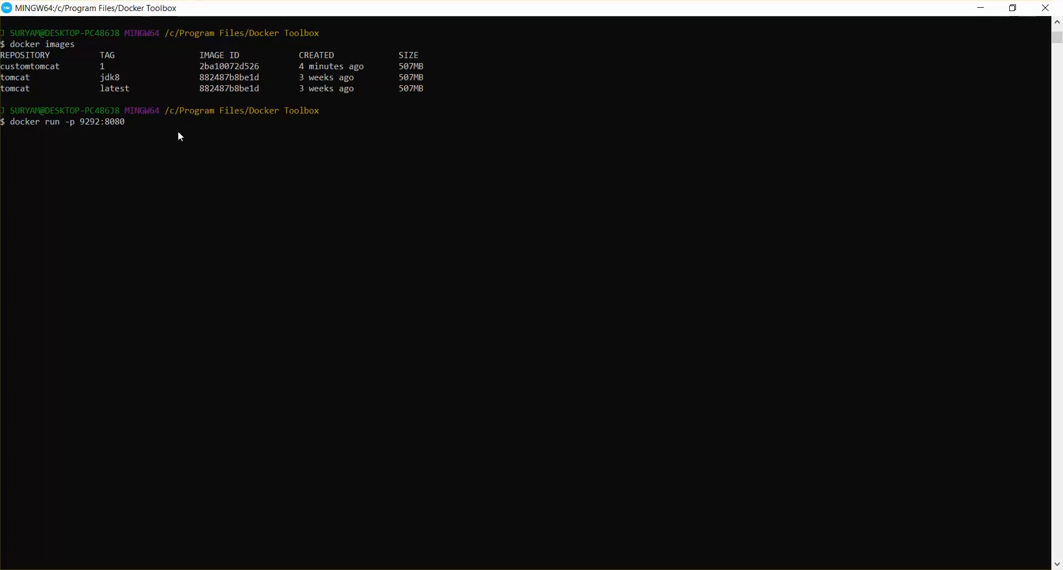
{"action": "type", "text": "2ba10072d526"}
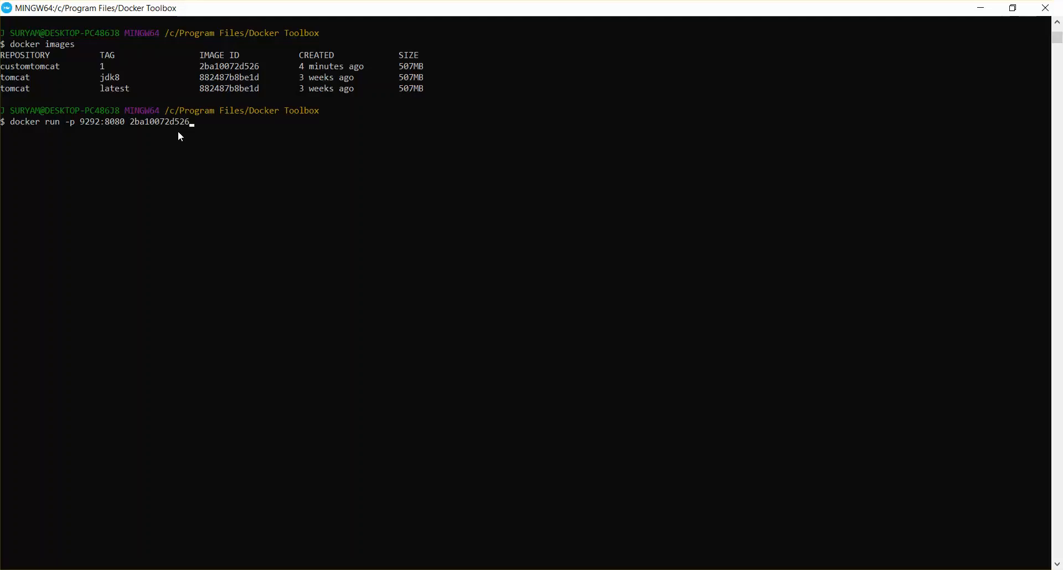
{"action": "key", "text": "Return"}
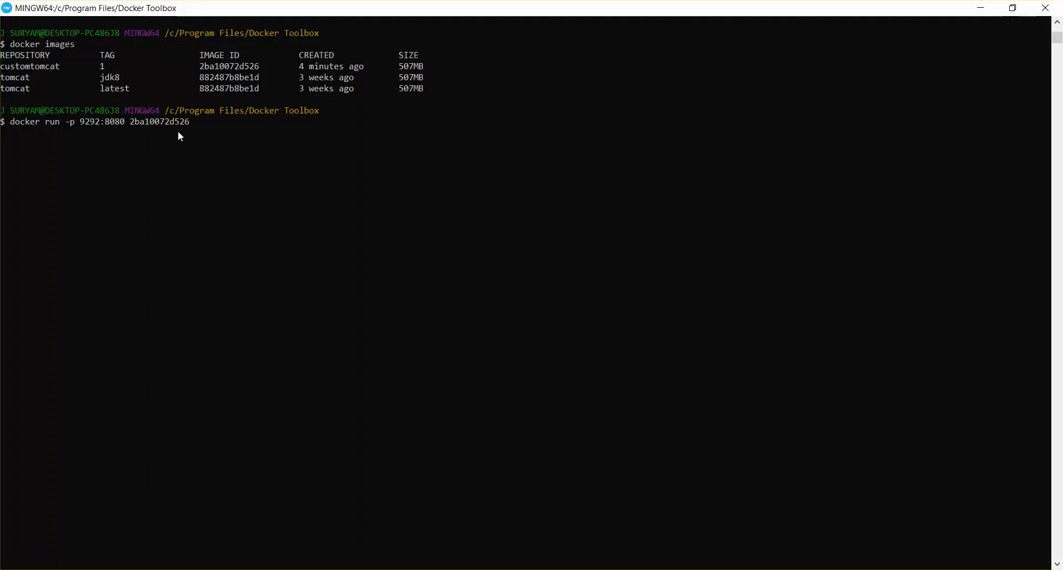
{"action": "key", "text": "Return"}
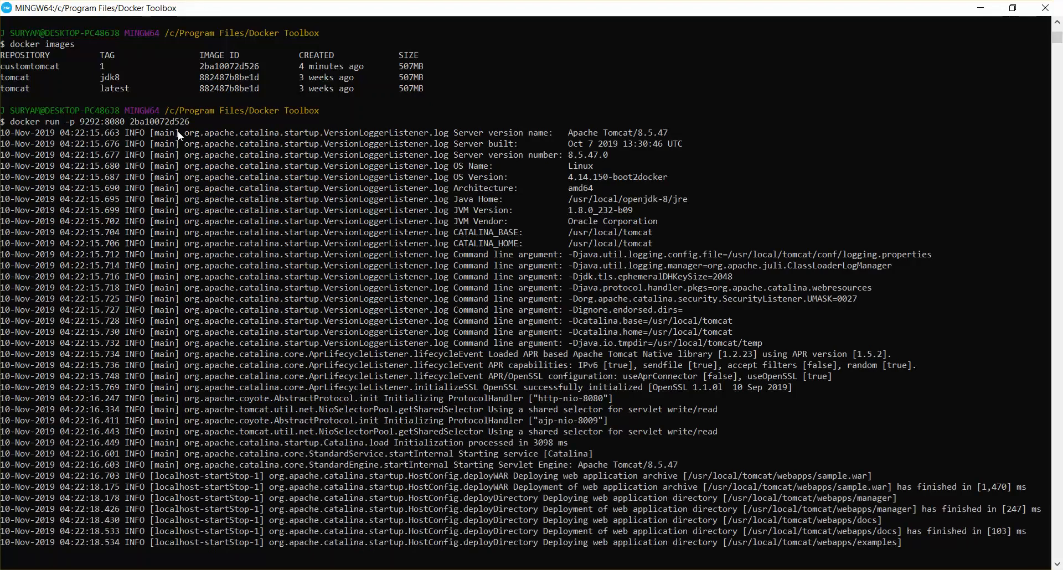
Scroll through the Catalina startup log as the sample web application deploys.
{"action": "scroll", "scroll_direction": "down", "scroll_amount": 3}
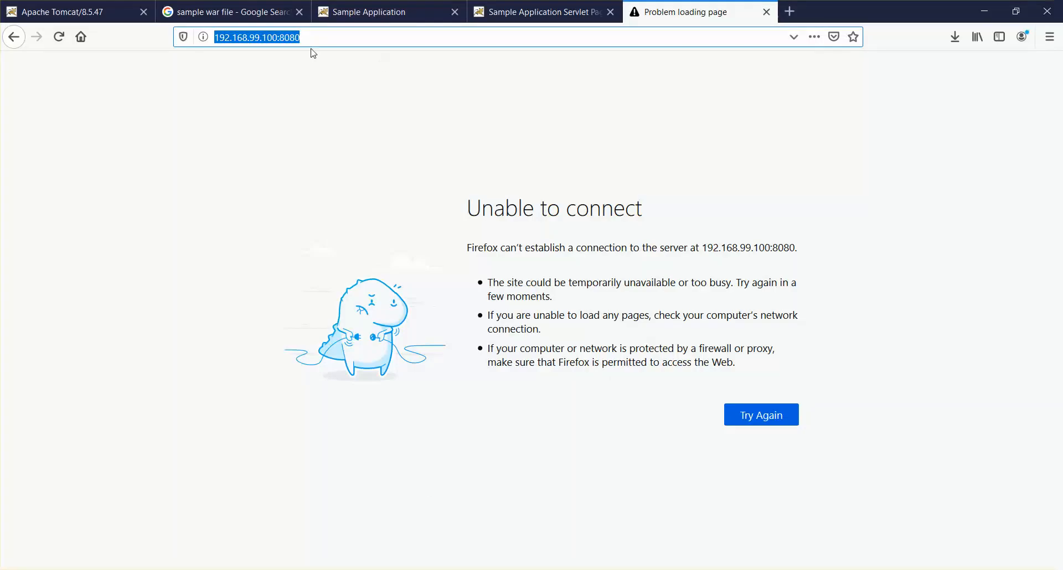
Load 192.168.99.100:9292 to reach the Tomcat site served by the new container.
{"action": "type", "text": "192.168.99.100:"}
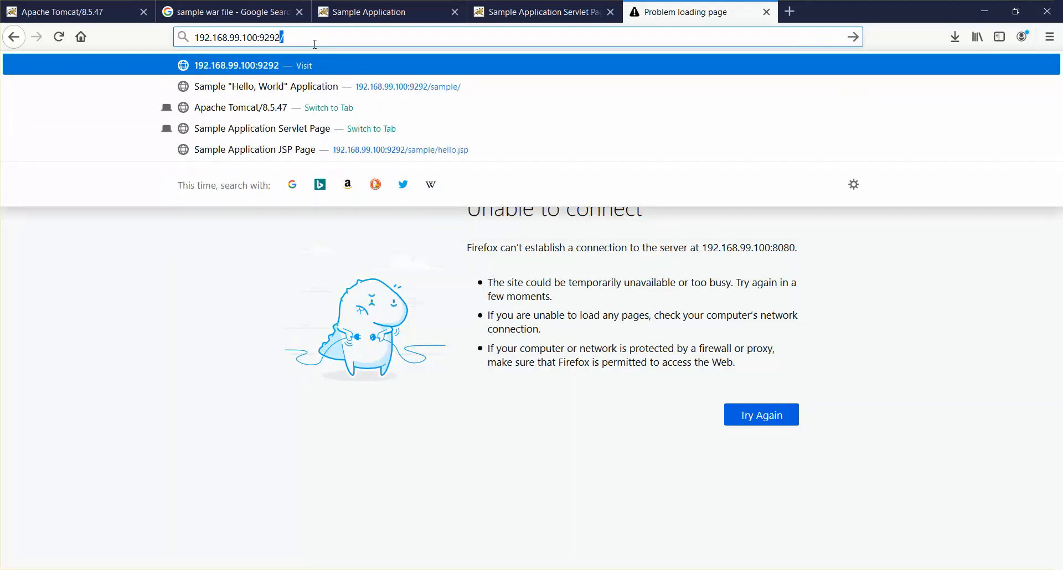
{"action": "key", "text": "Return"}
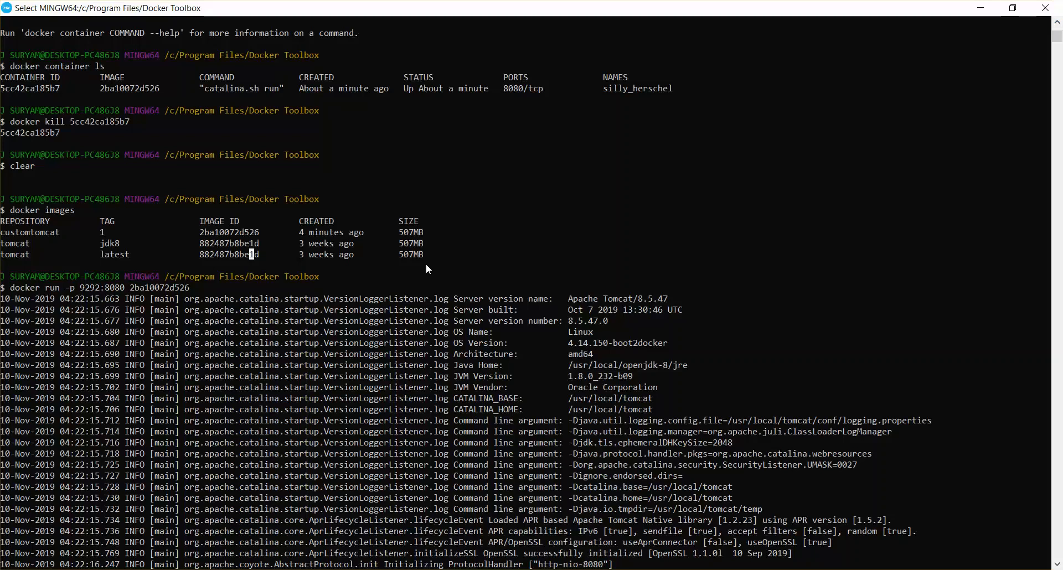
{"action": "mouse_move", "coordinate": [375, 262]}
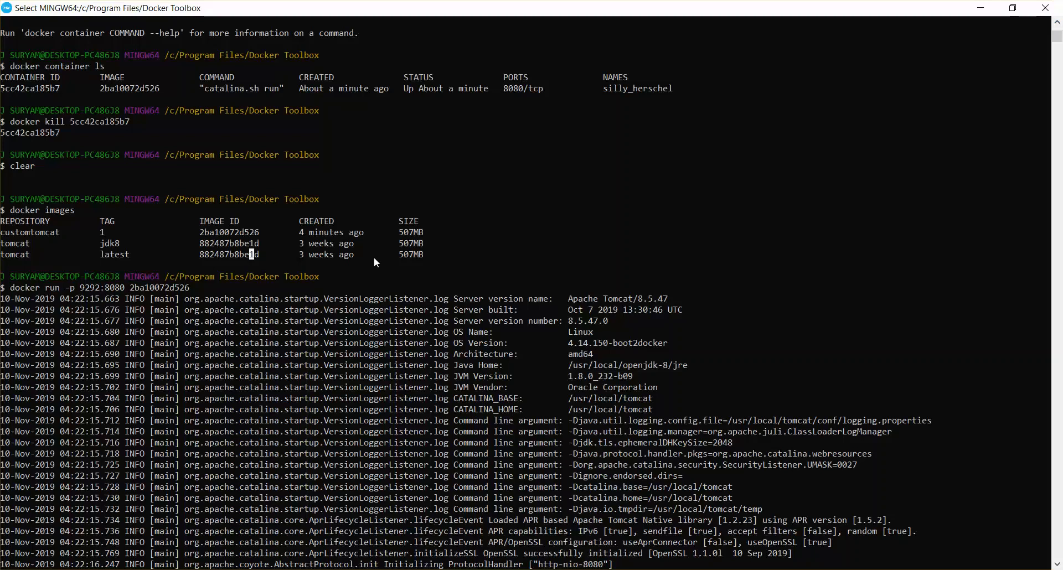